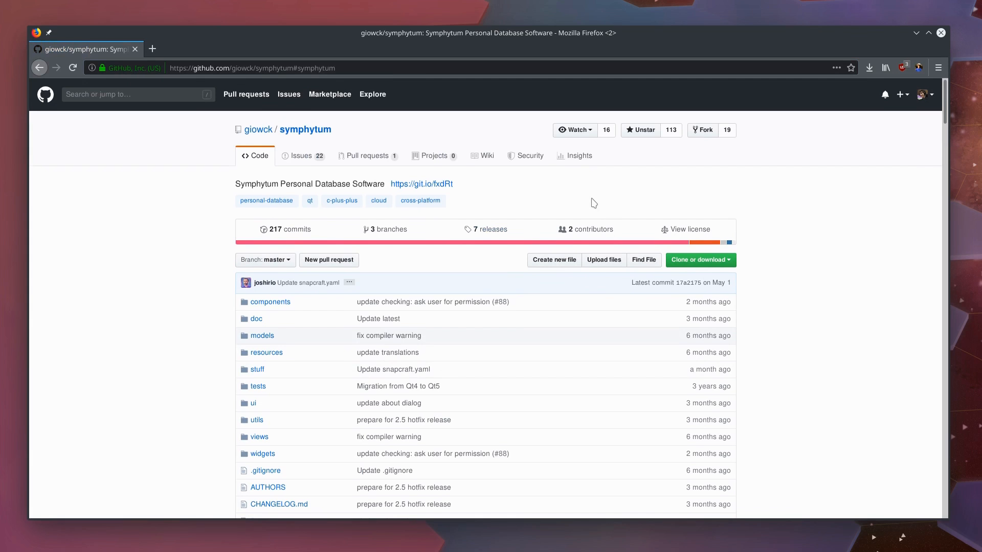
Scroll through the Symphytum README past features down to the build, contribute, license and donate sections.
scroll(down, 3)
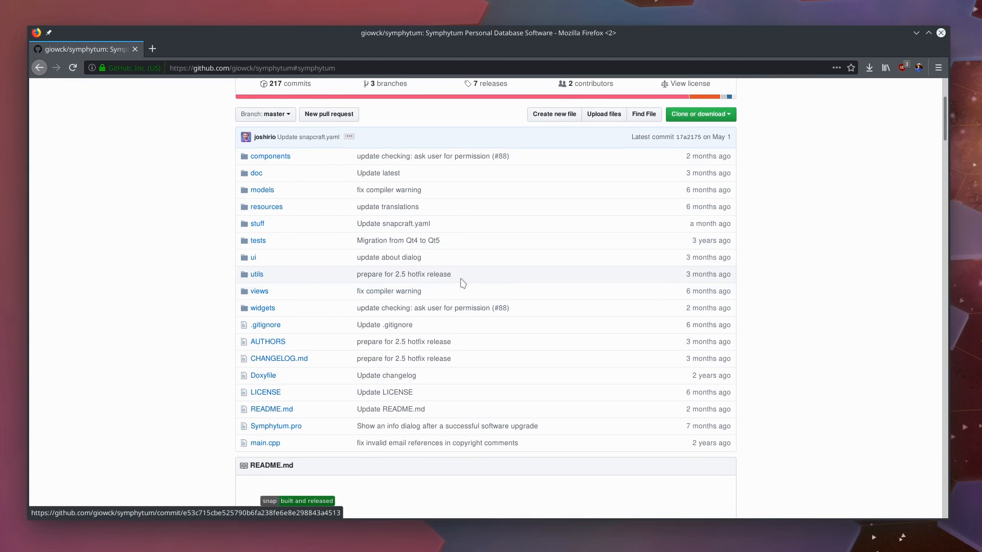
scroll(up, 3)
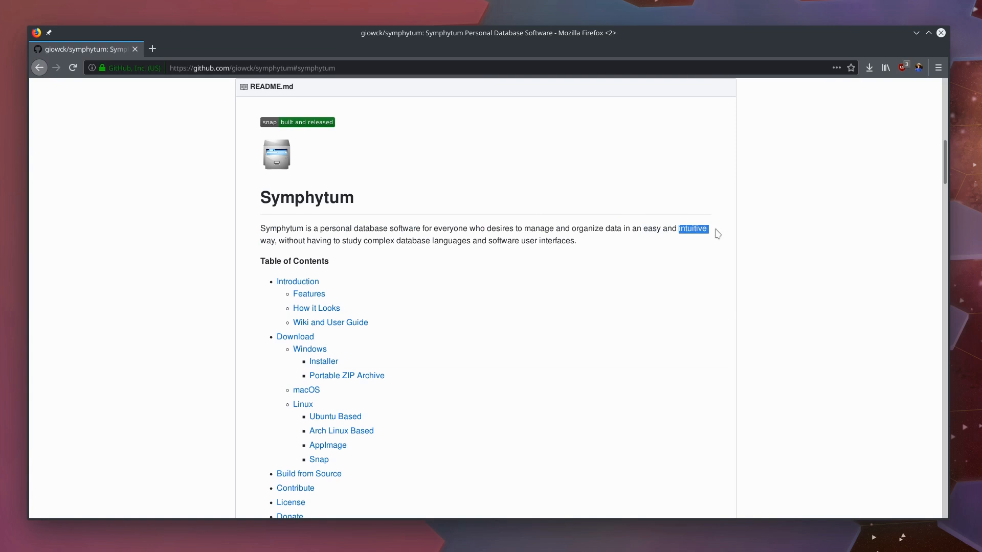
scroll(down, 3)
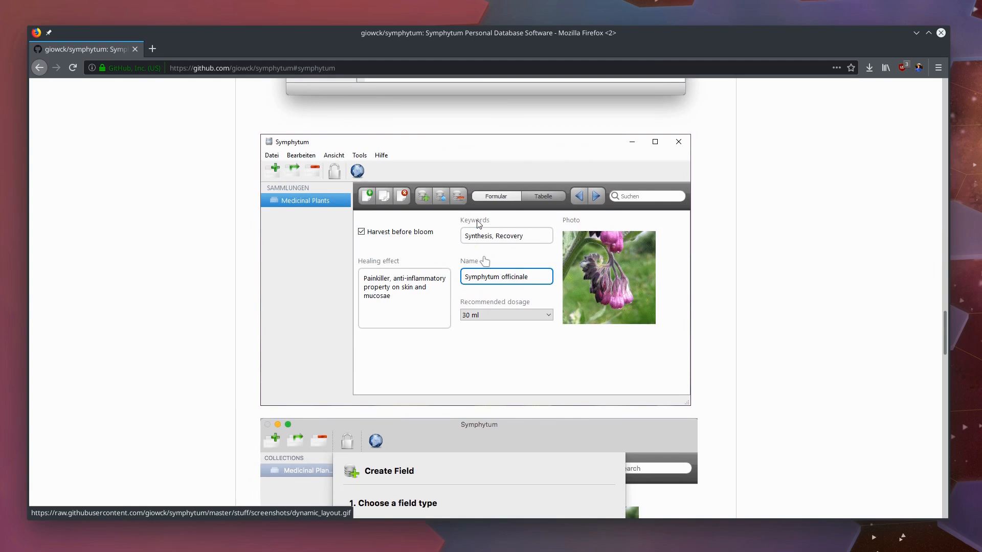
scroll(down, 3)
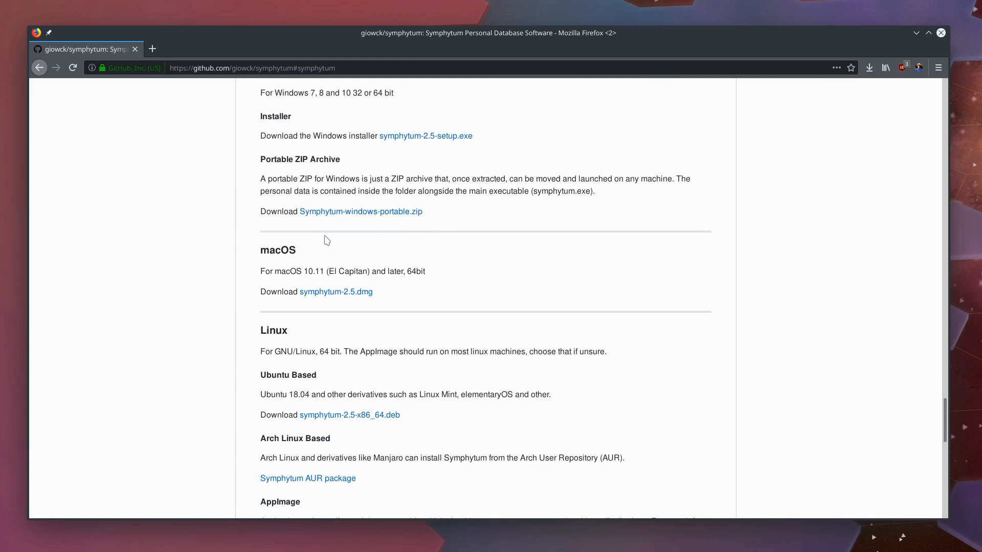
scroll(down, 3)
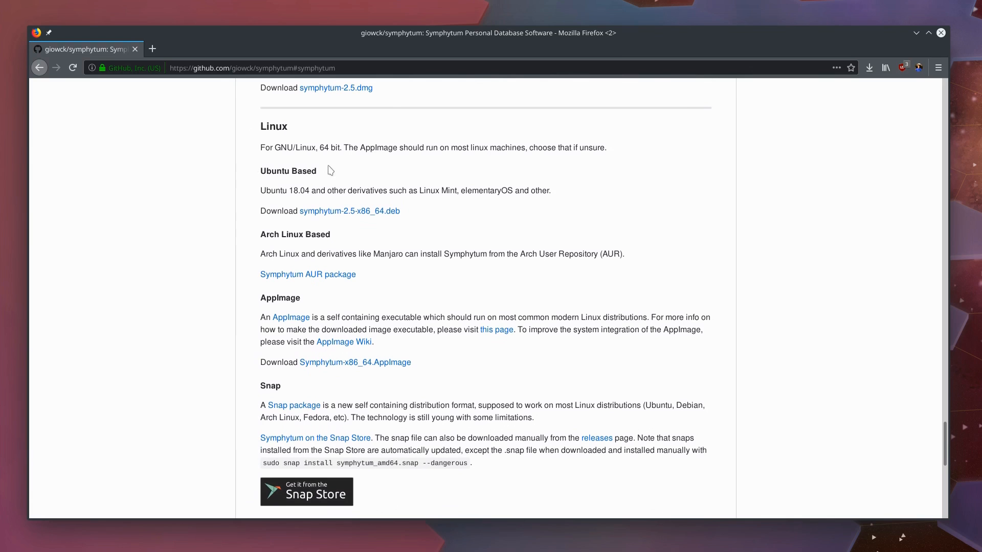
scroll(down, 3)
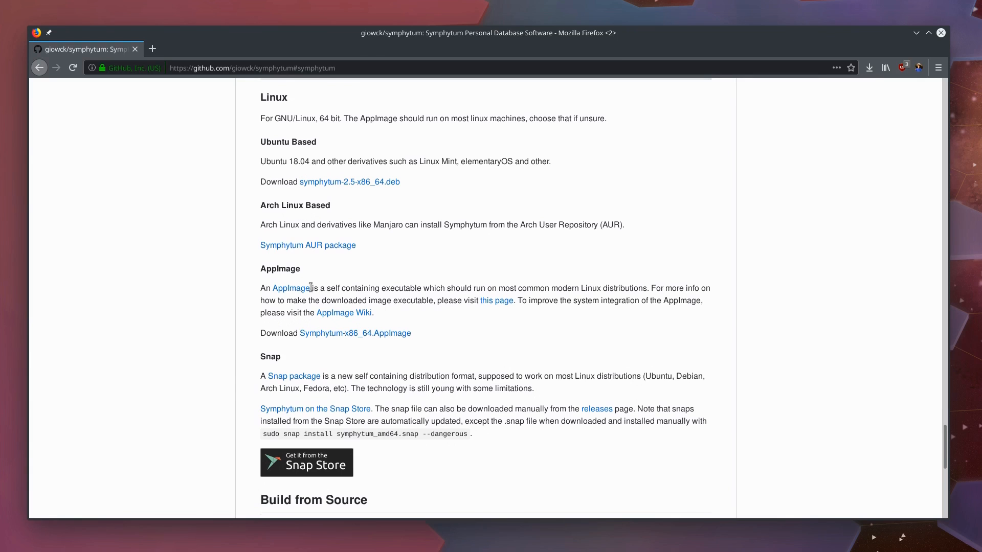
scroll(down, 3)
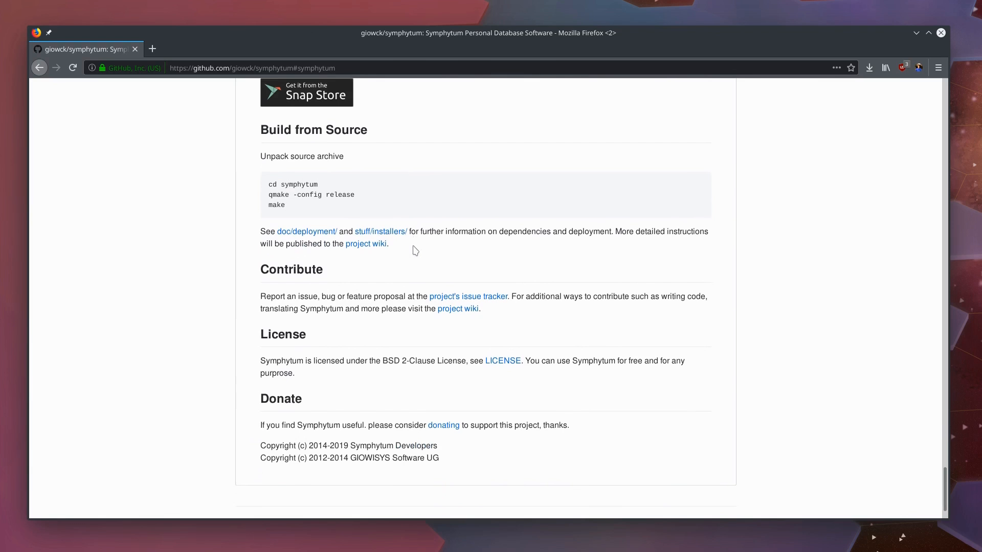
scroll(down, 3)
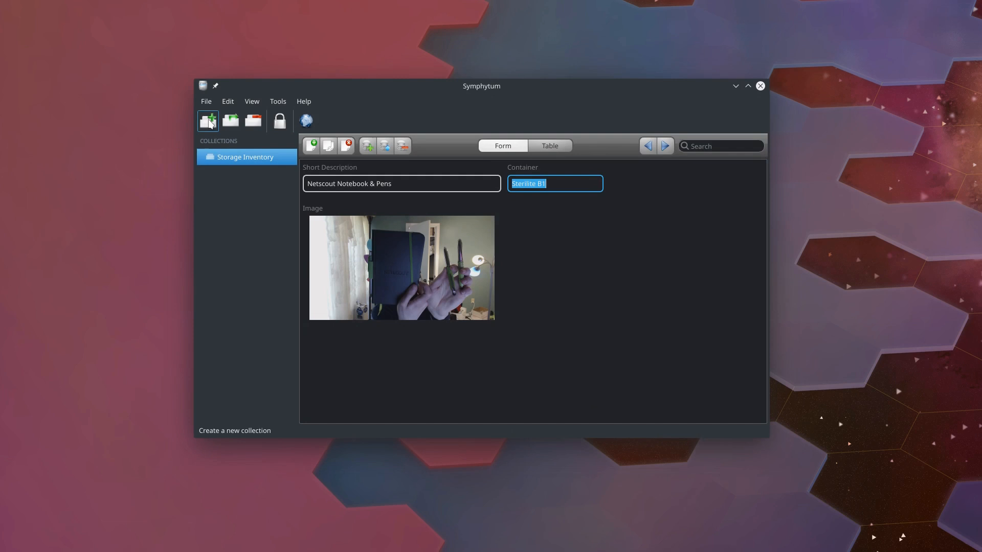
Create a new empty collection and name it My Test Database.
click(208, 121)
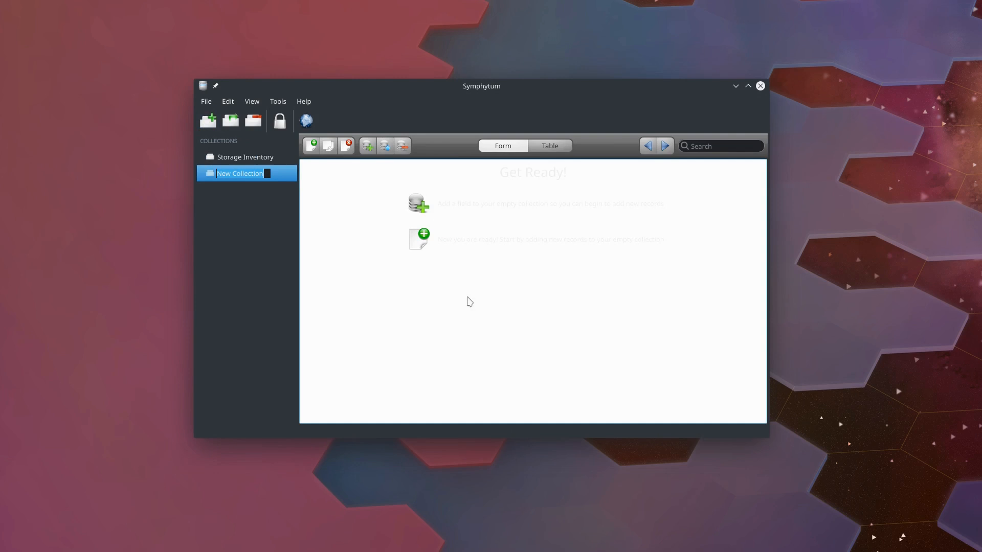
mouse_move(545, 169)
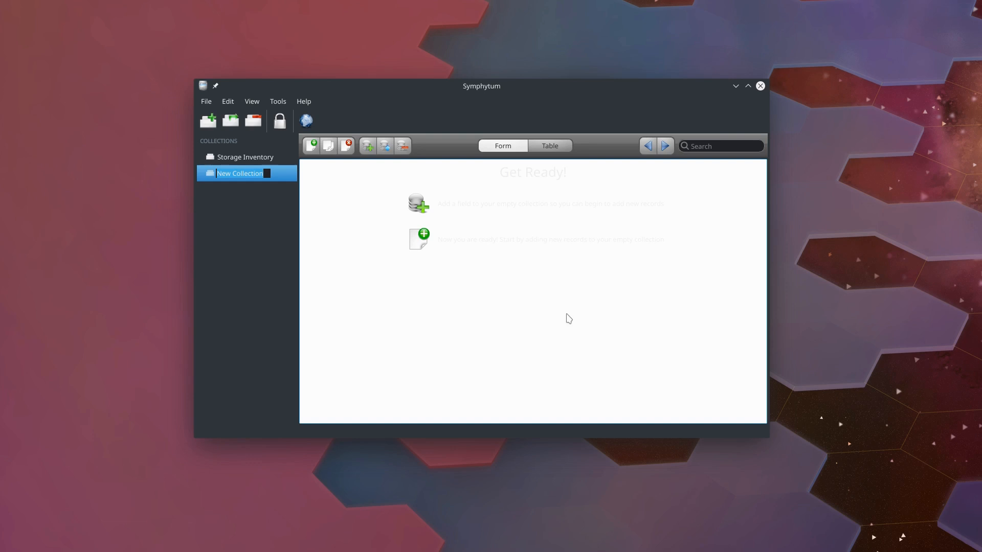
mouse_move(402, 171)
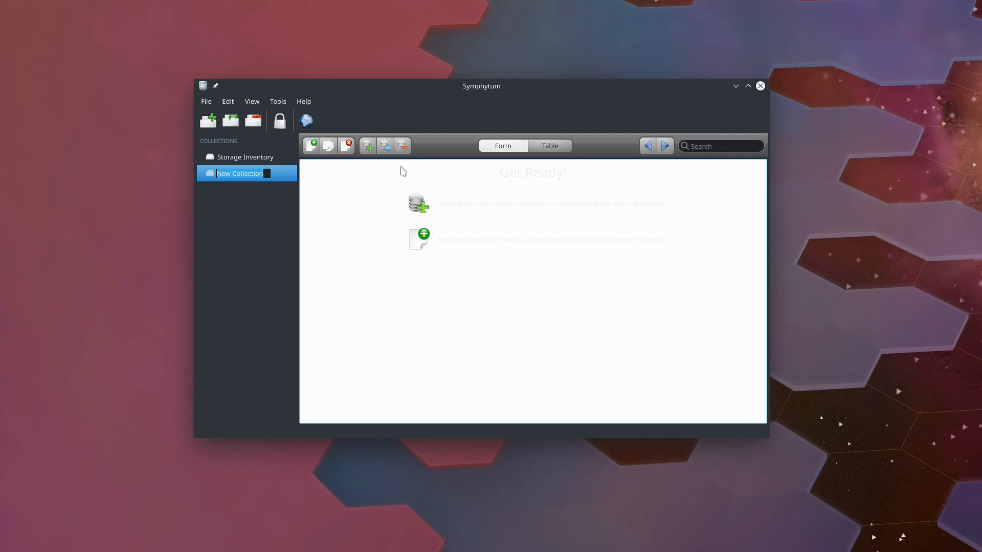
mouse_move(401, 186)
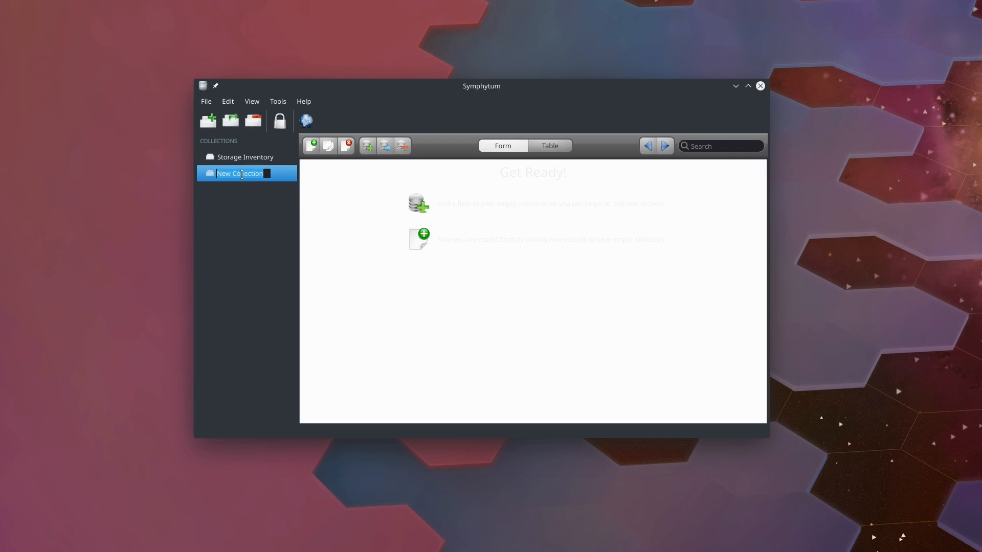
text(My Test Database)
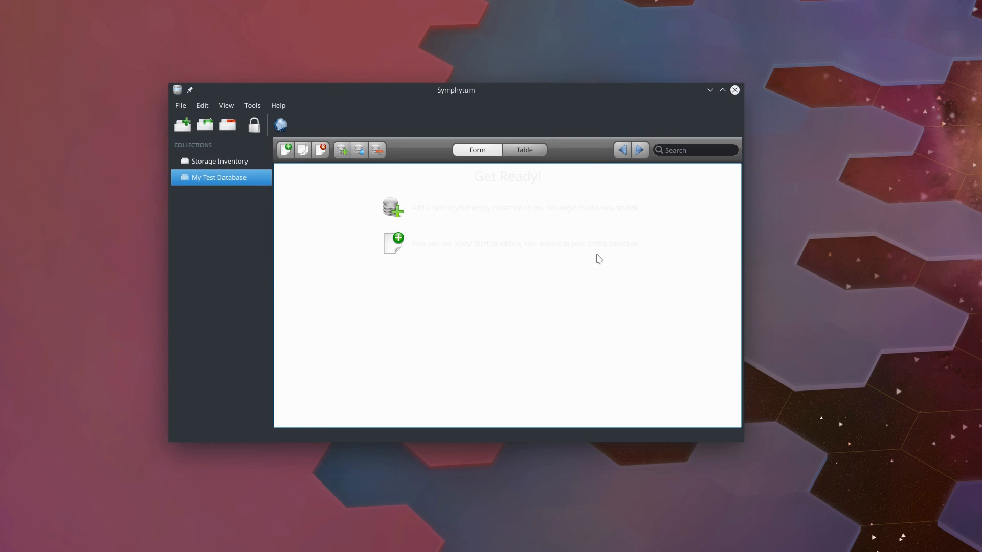
mouse_move(335, 185)
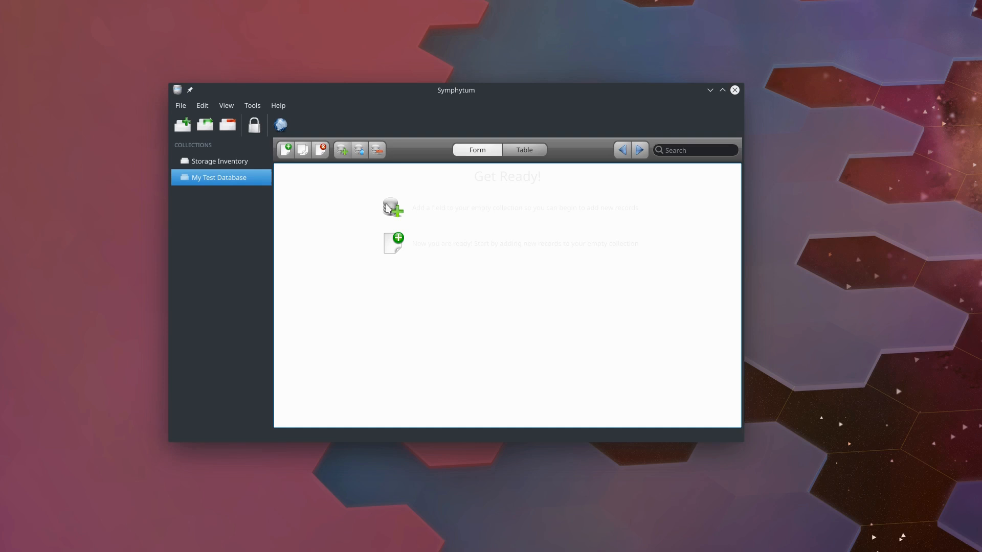
mouse_move(369, 172)
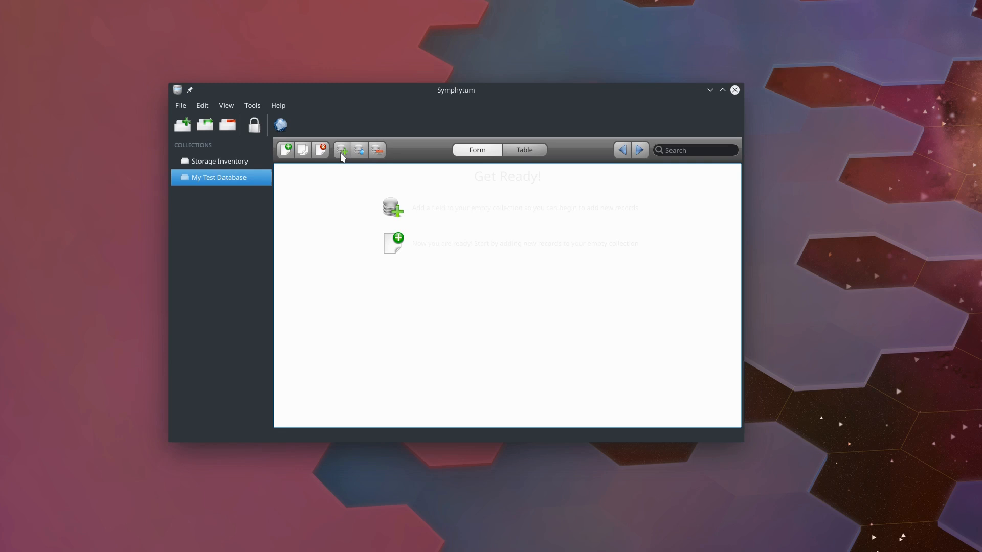
Add a required Text field for the contact's name to My Test Database.
click(341, 149)
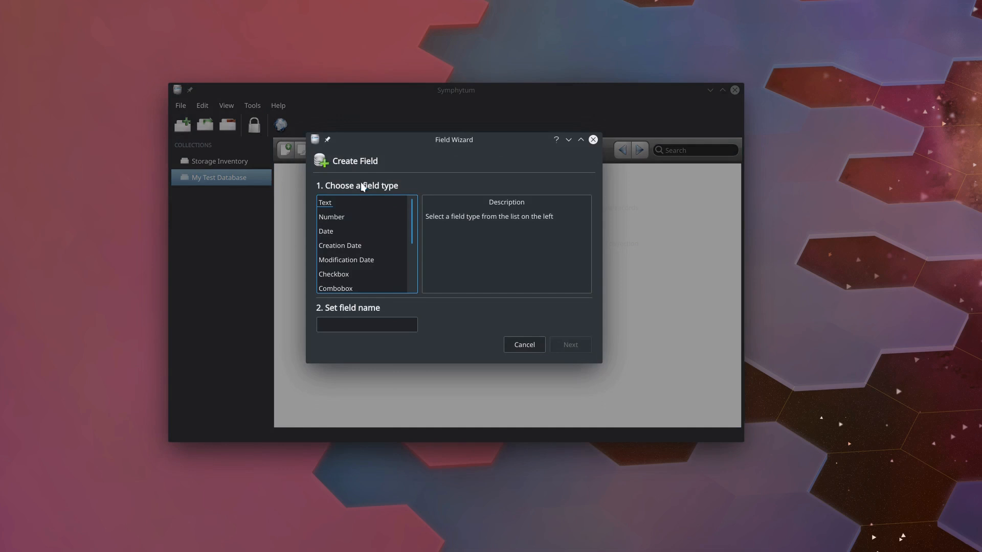
click(325, 202)
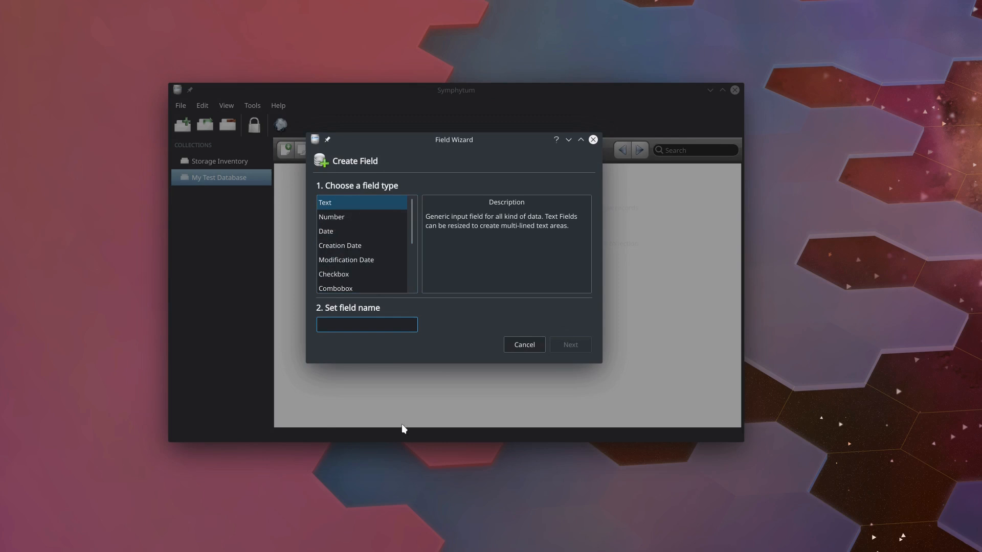
text(Conta)
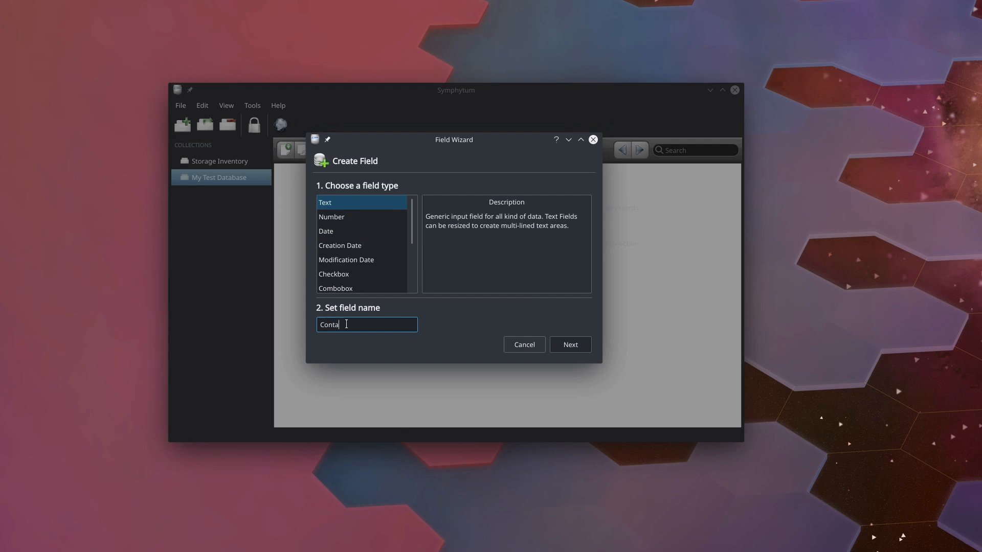
click(569, 344)
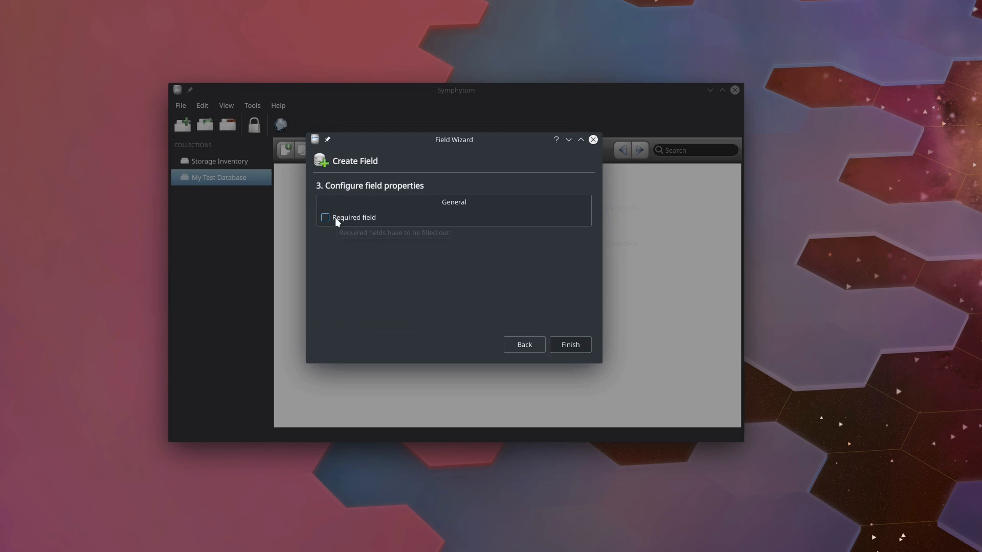
click(324, 216)
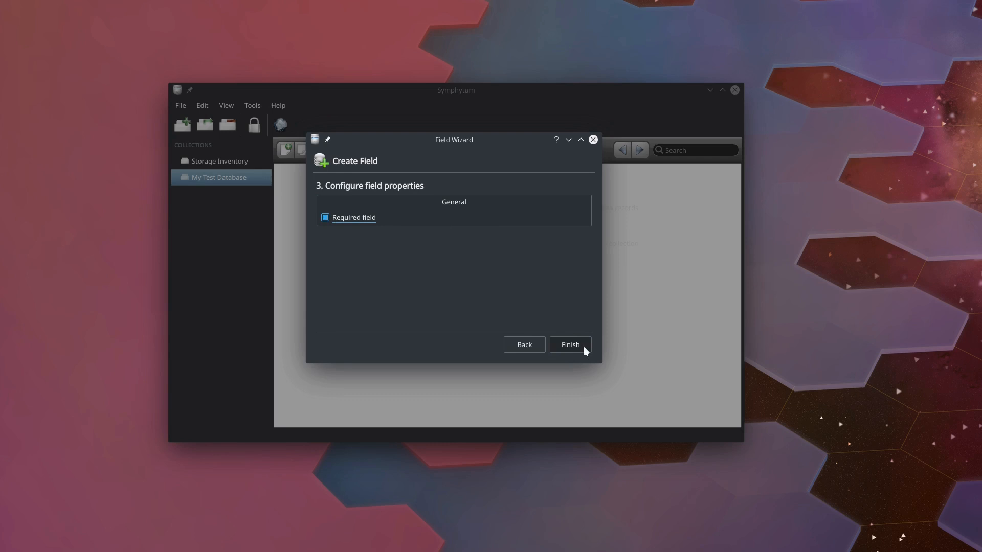
click(568, 345)
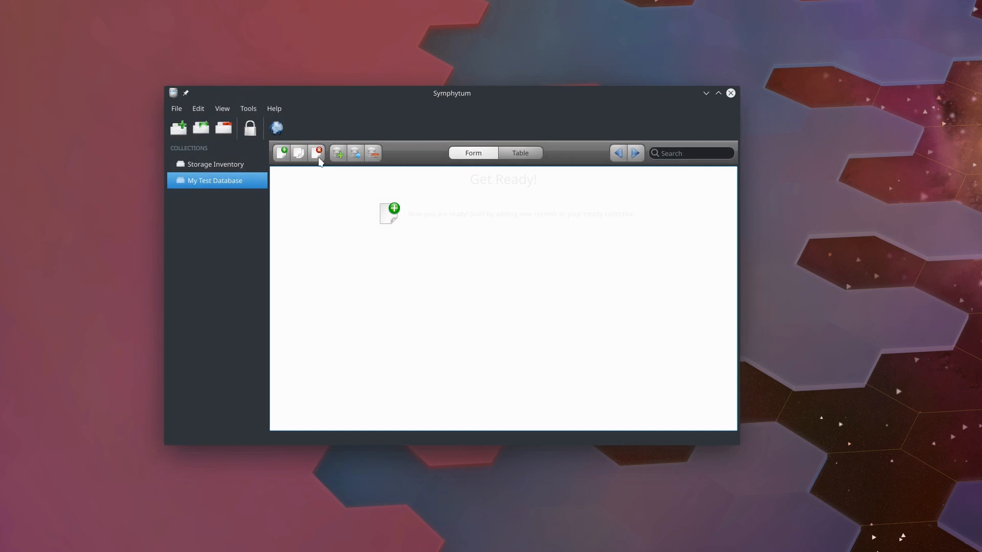
click(281, 152)
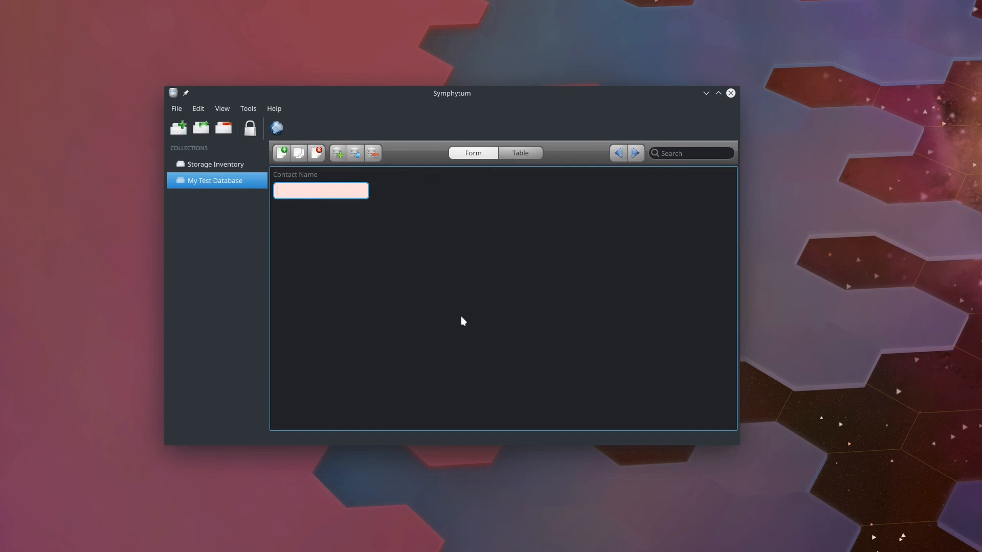
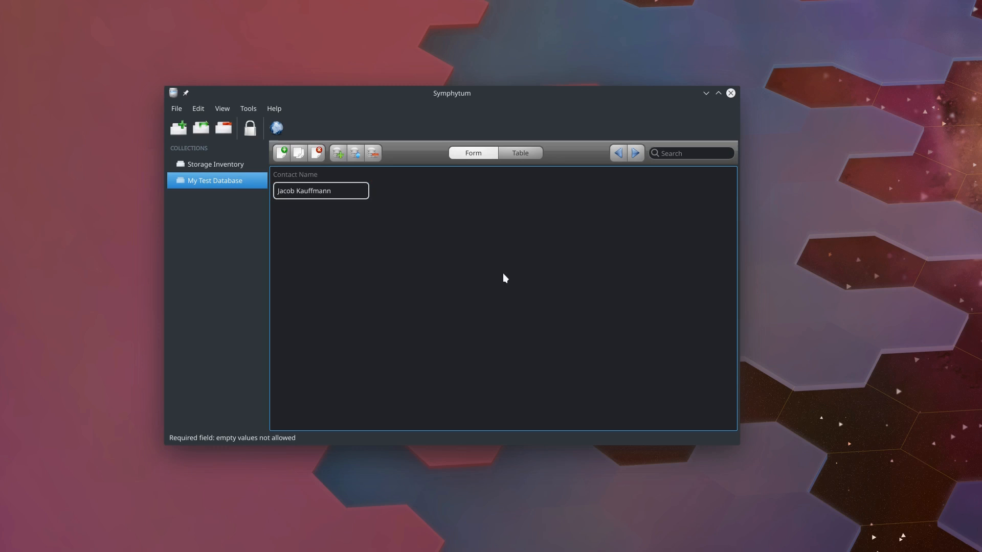
double_click(319, 190)
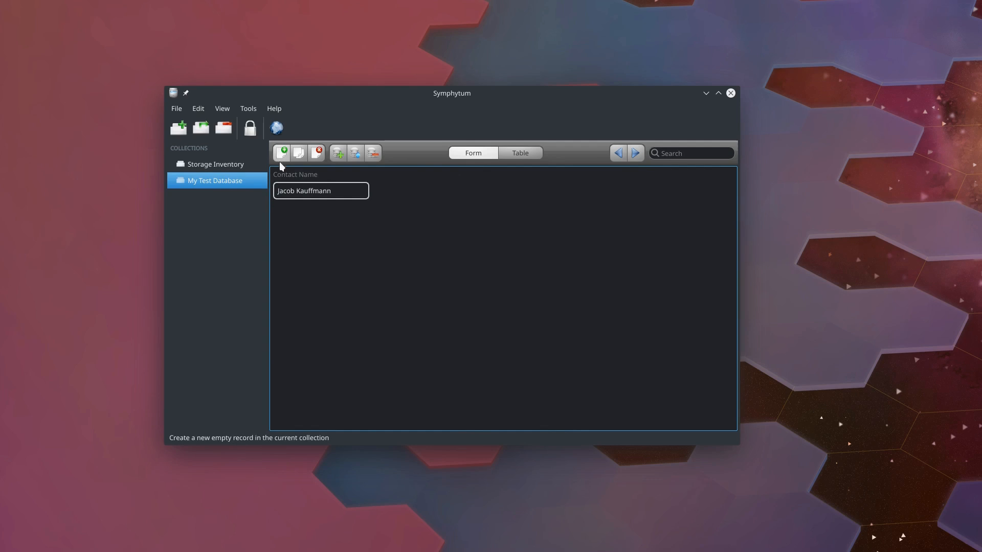
click(281, 152)
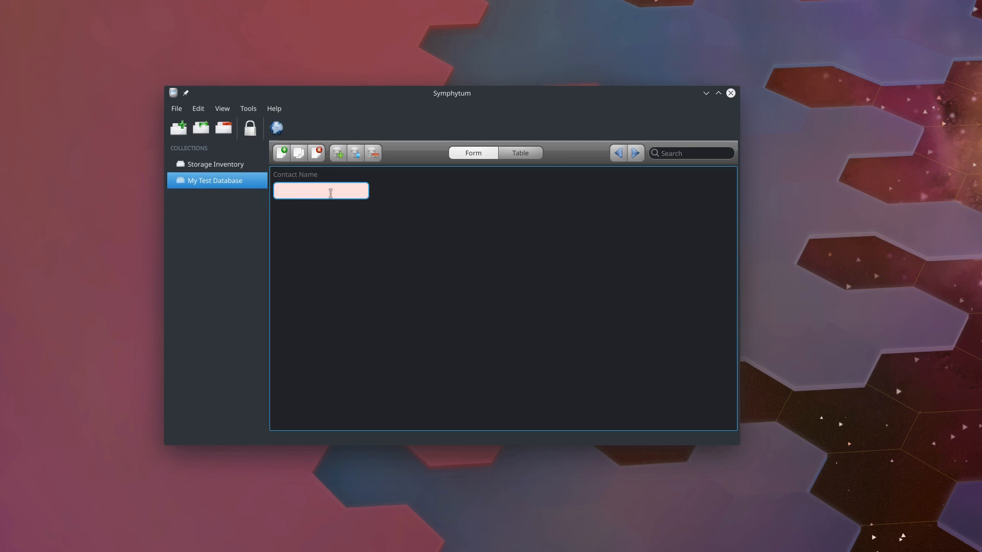
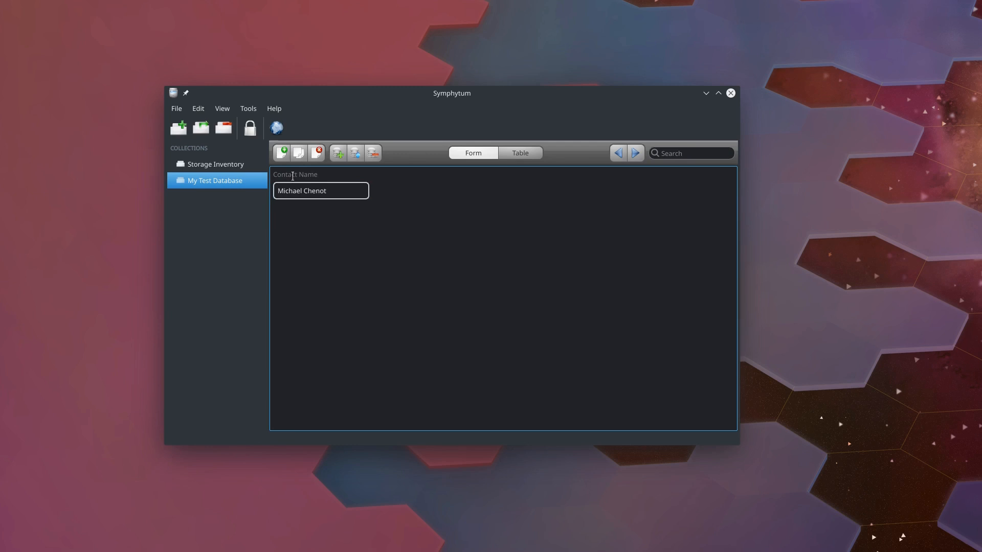
mouse_move(618, 152)
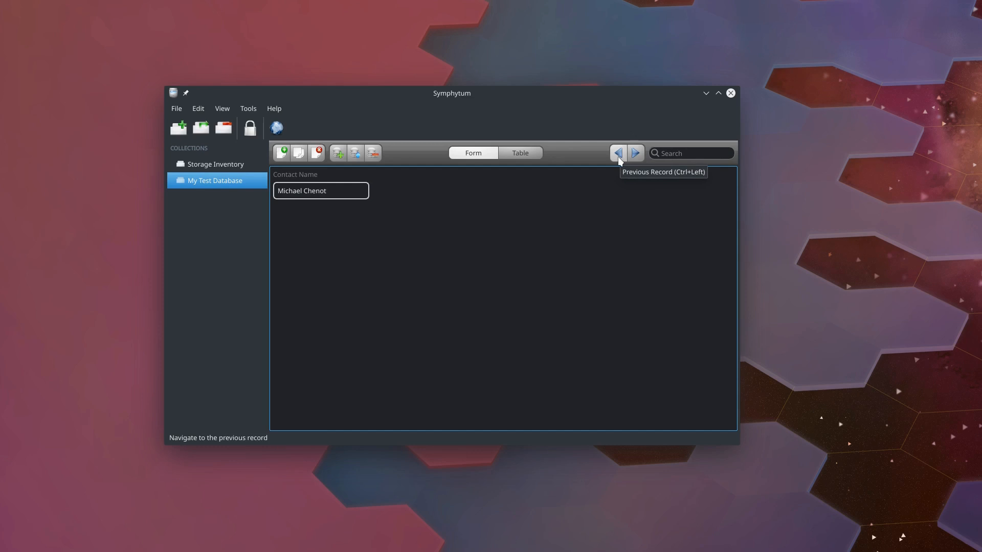
mouse_move(598, 229)
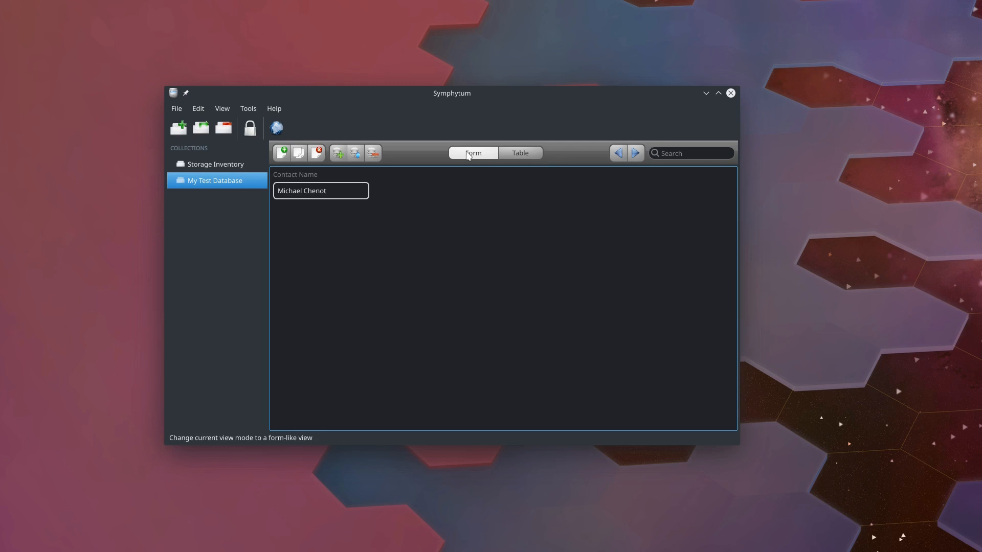
click(519, 153)
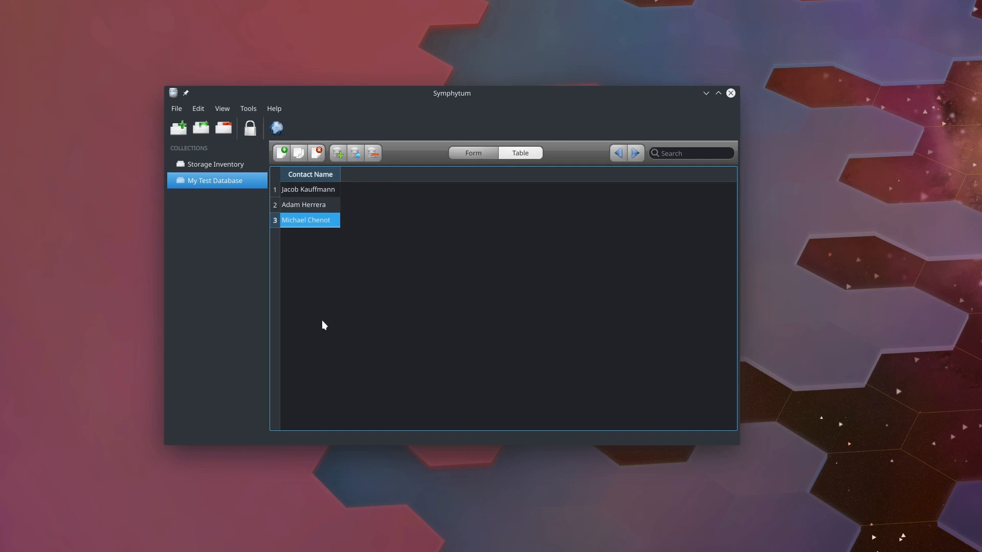
click(472, 152)
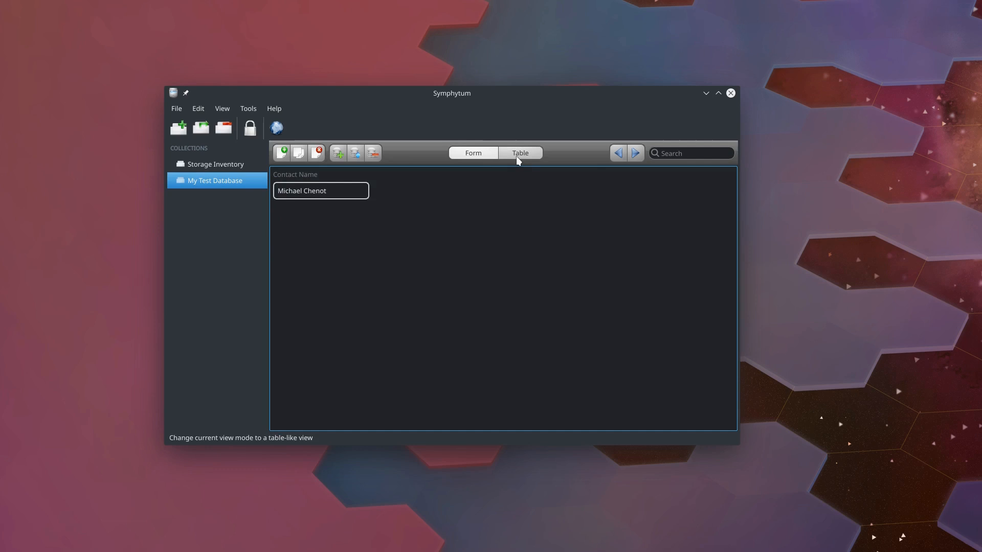
click(519, 153)
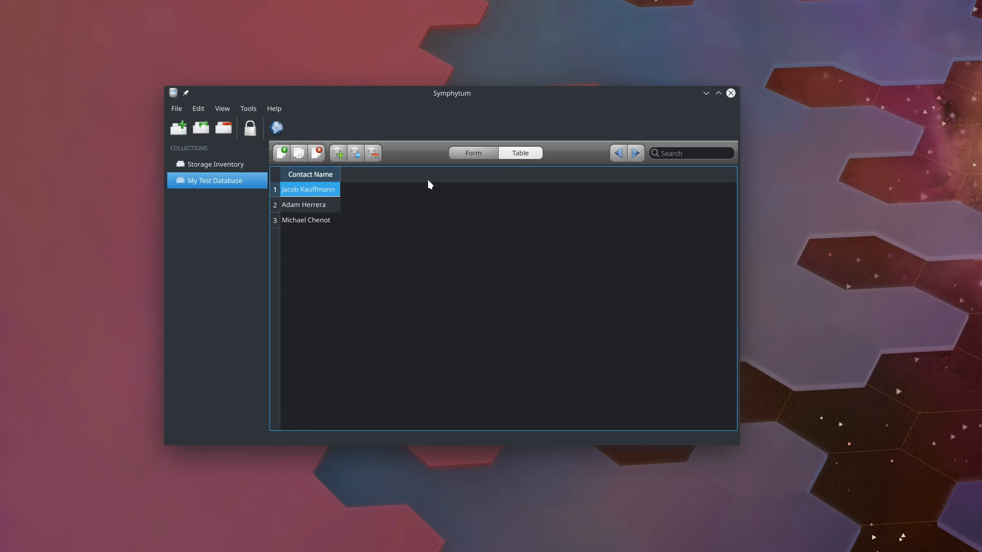
click(472, 153)
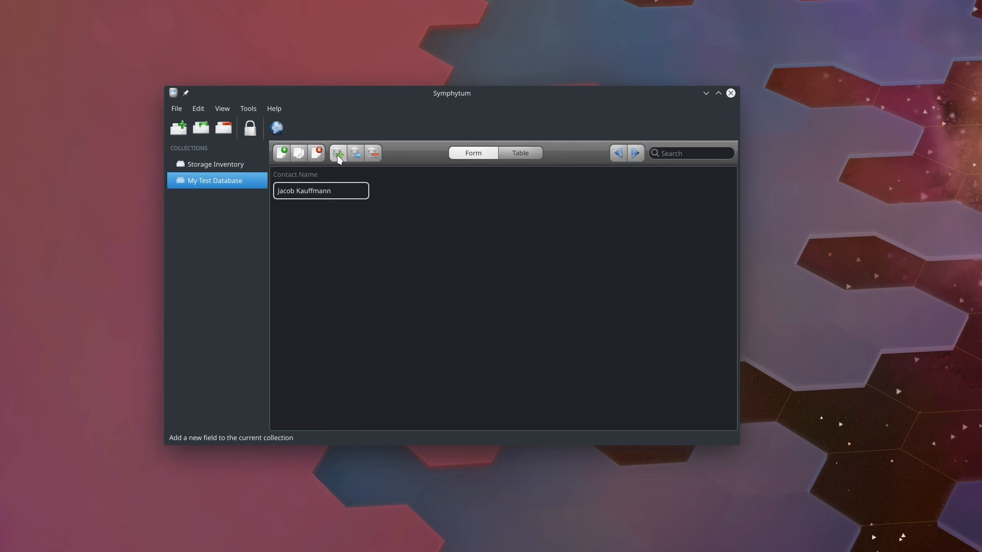
click(337, 152)
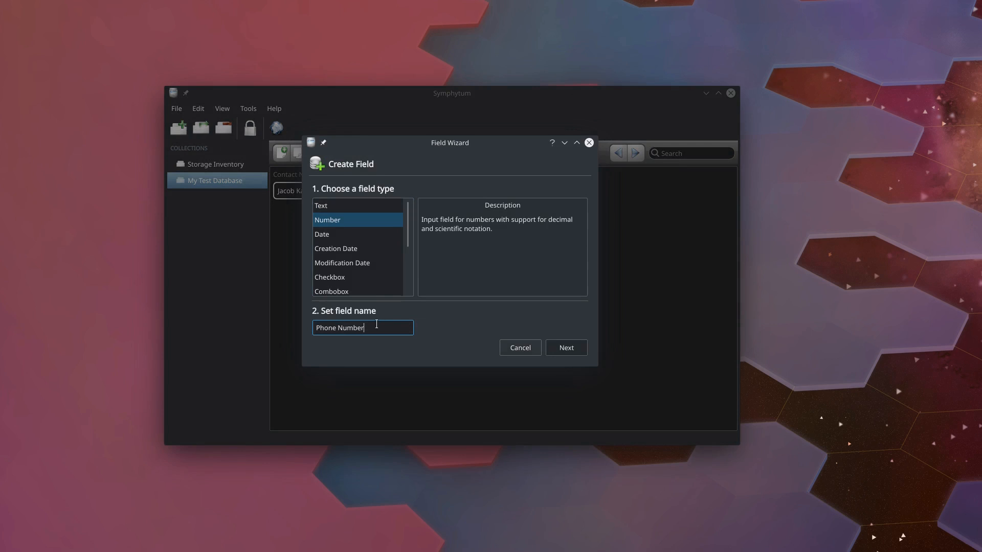
click(565, 348)
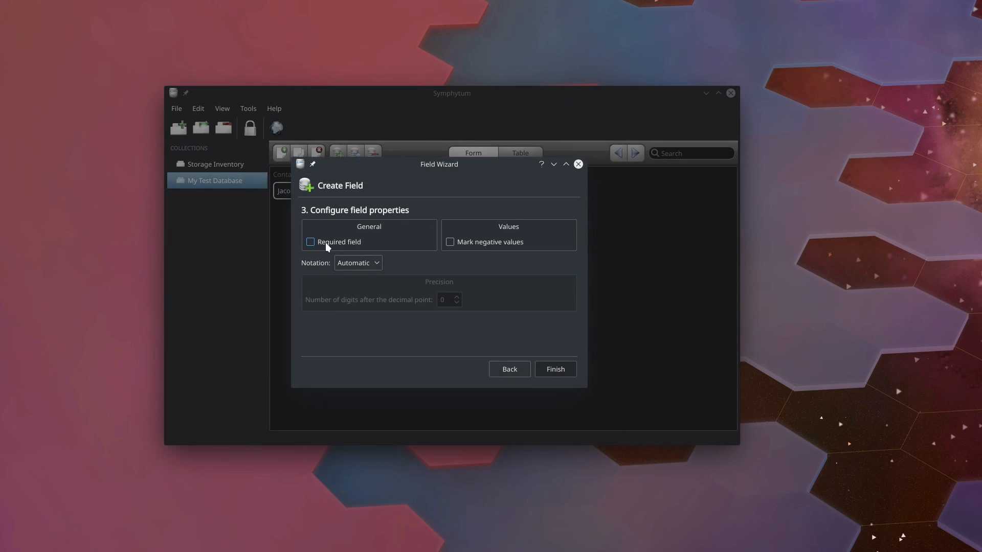
mouse_move(450, 243)
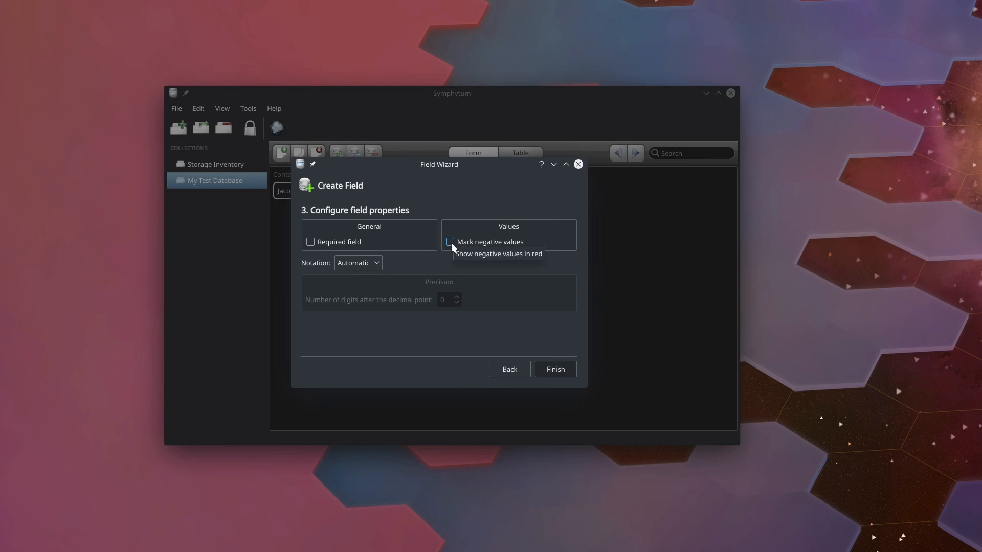
click(356, 263)
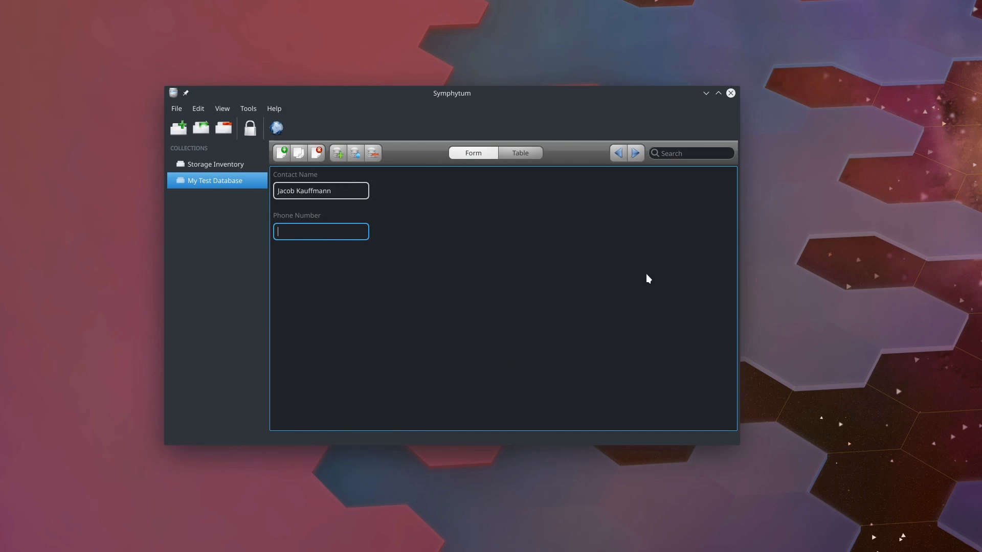
text(3141111234)
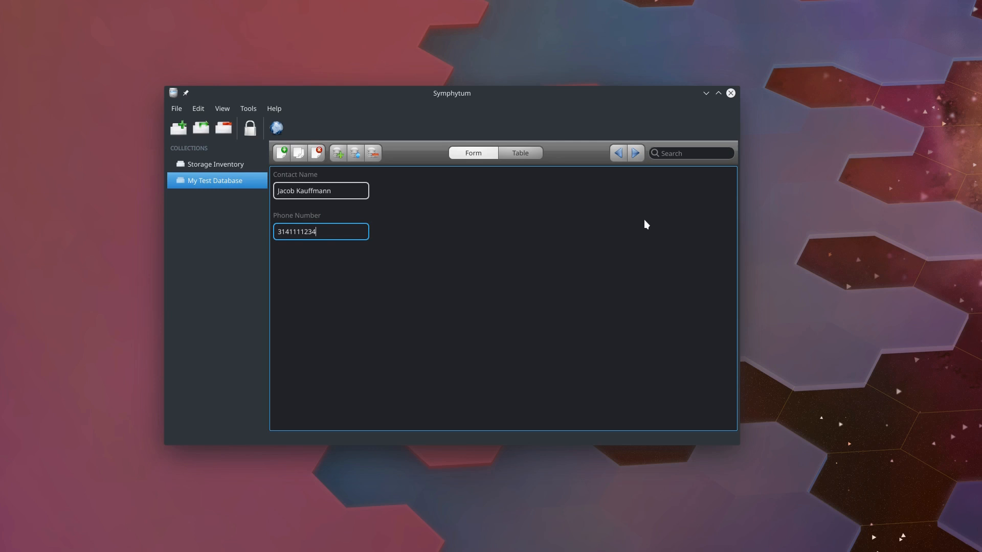
click(634, 153)
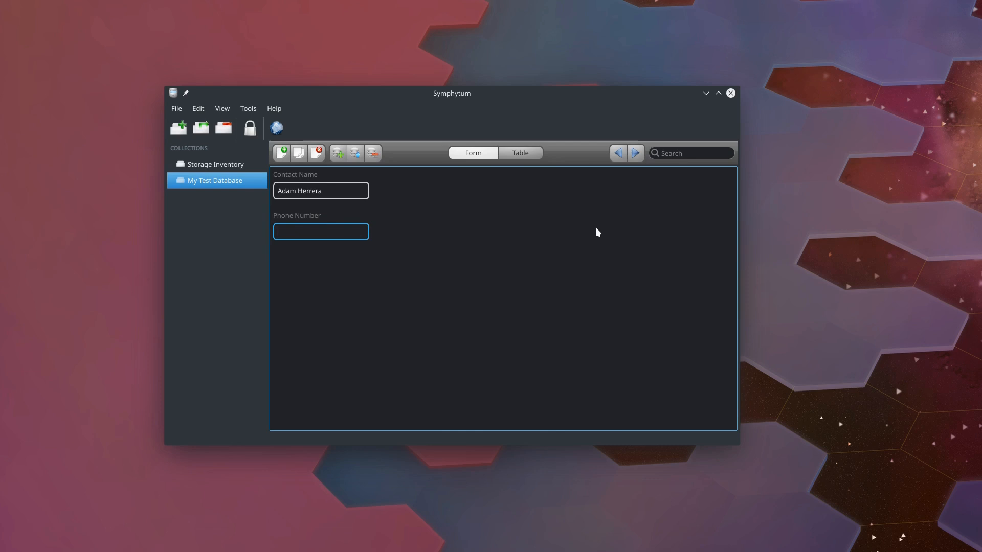
text(3141111235)
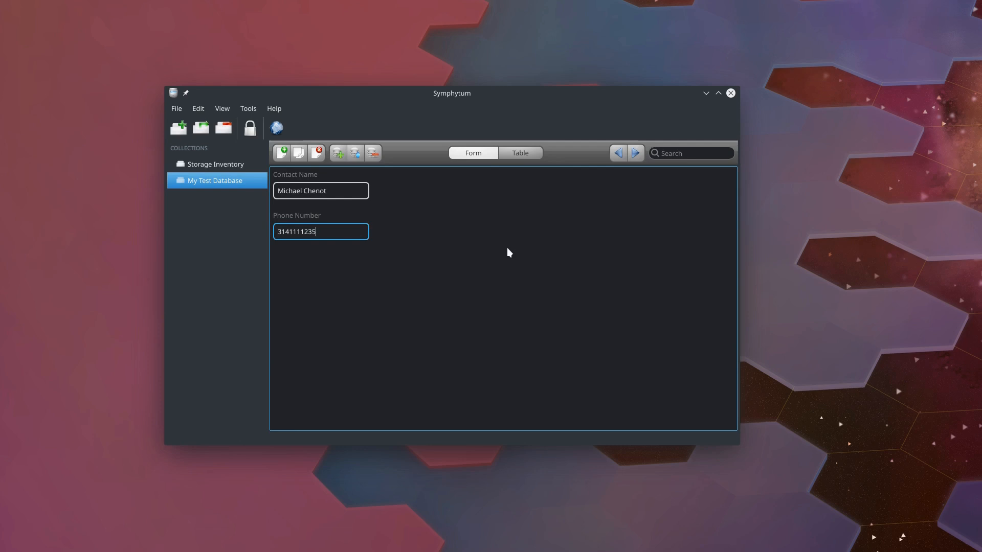
click(635, 152)
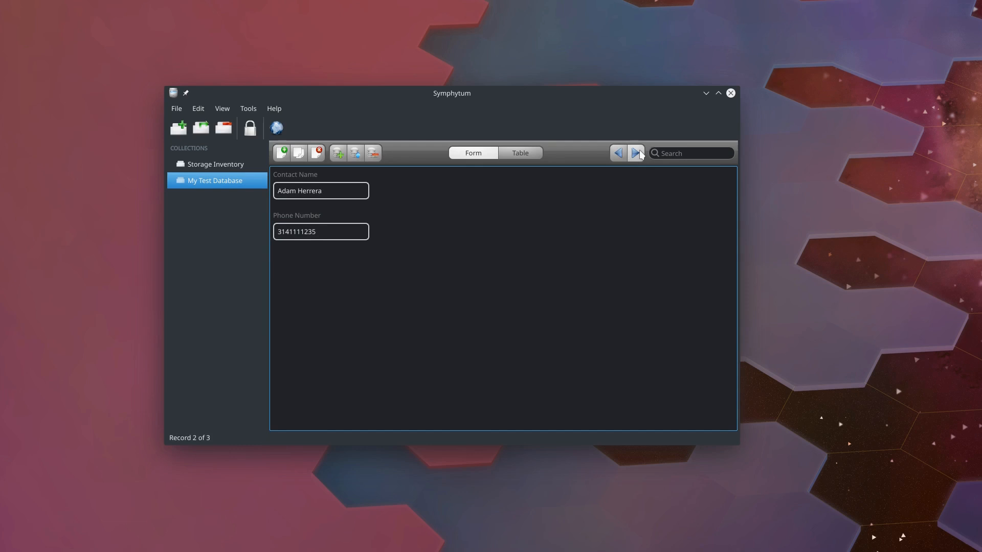
click(520, 153)
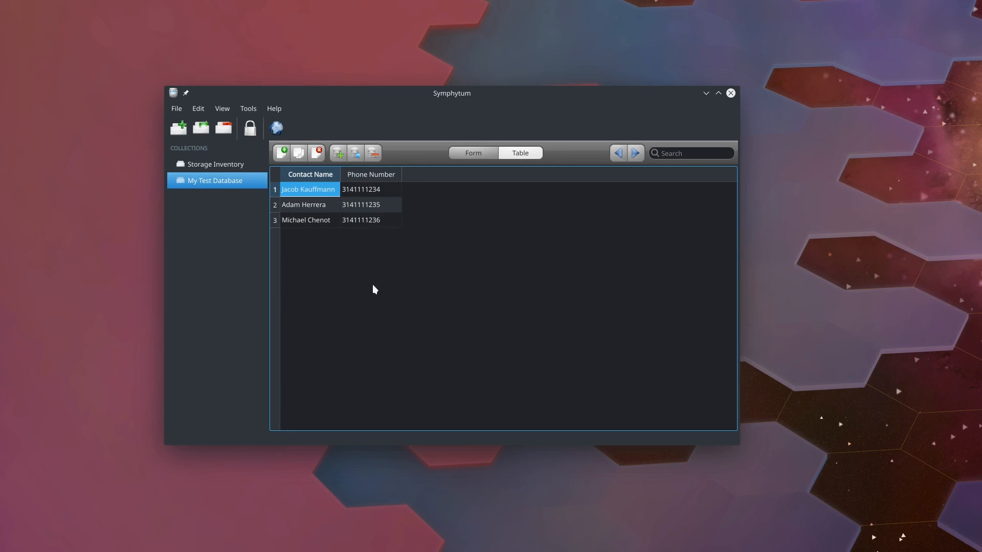
click(283, 153)
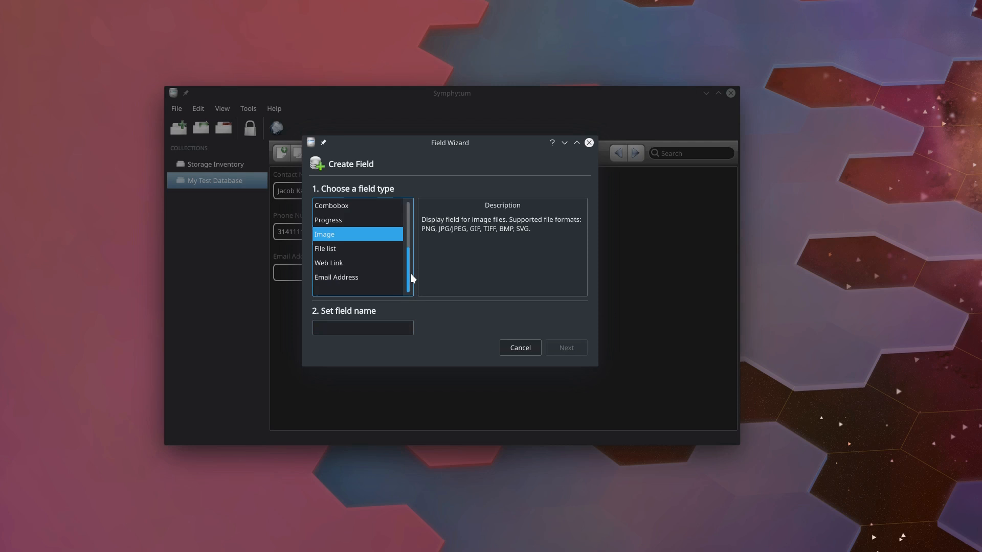
mouse_move(350, 264)
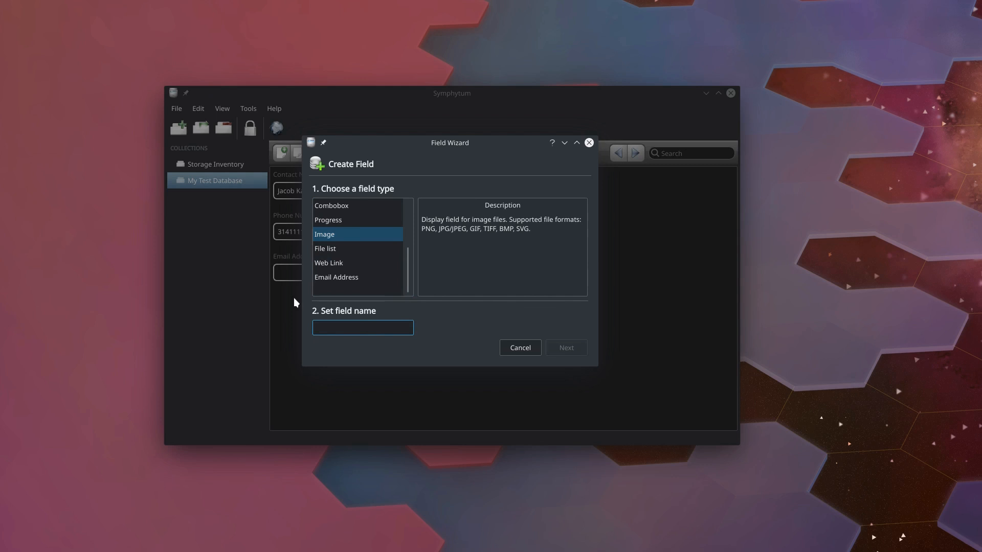
Finish creating the image-type Profile Picture field after the Email Address field.
click(564, 348)
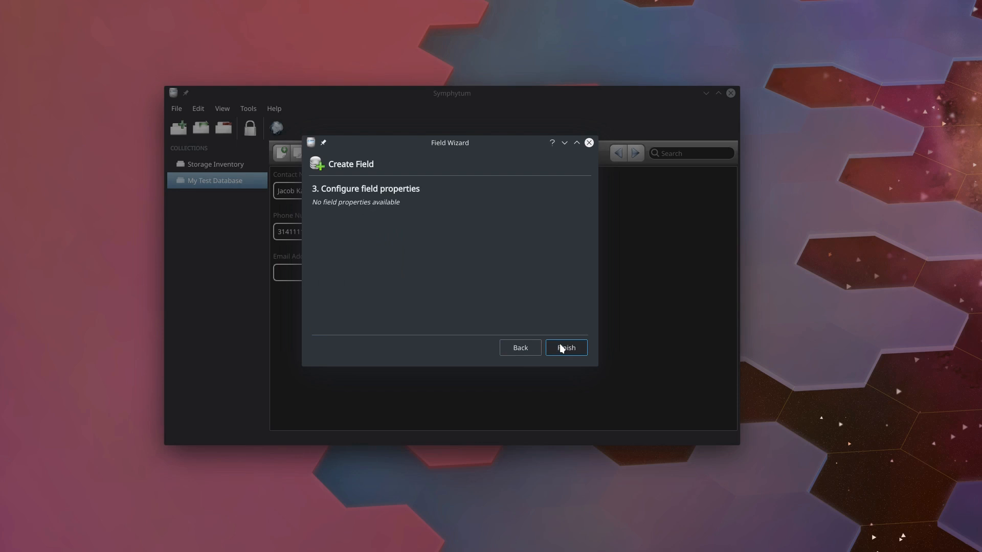
click(564, 348)
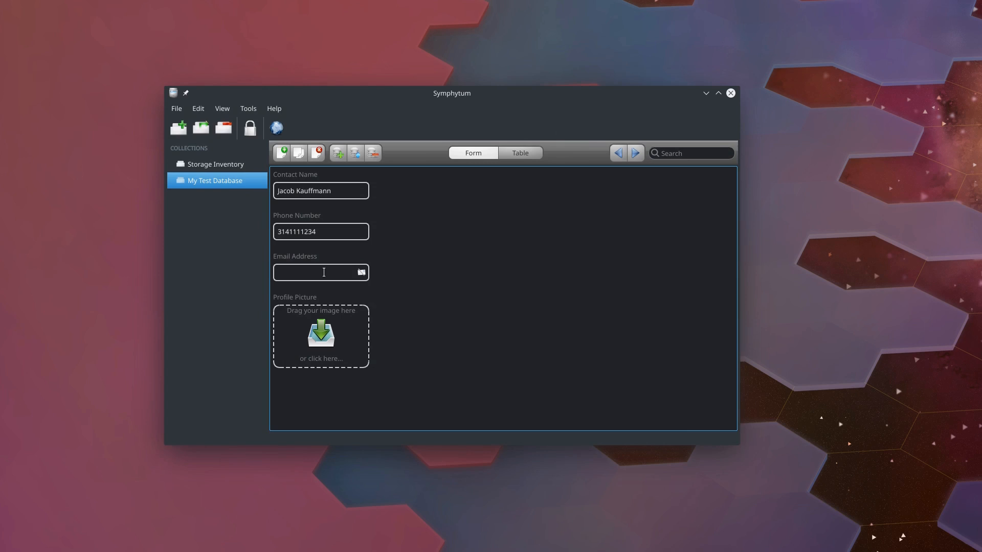
text(@nerdonthestreet.com)
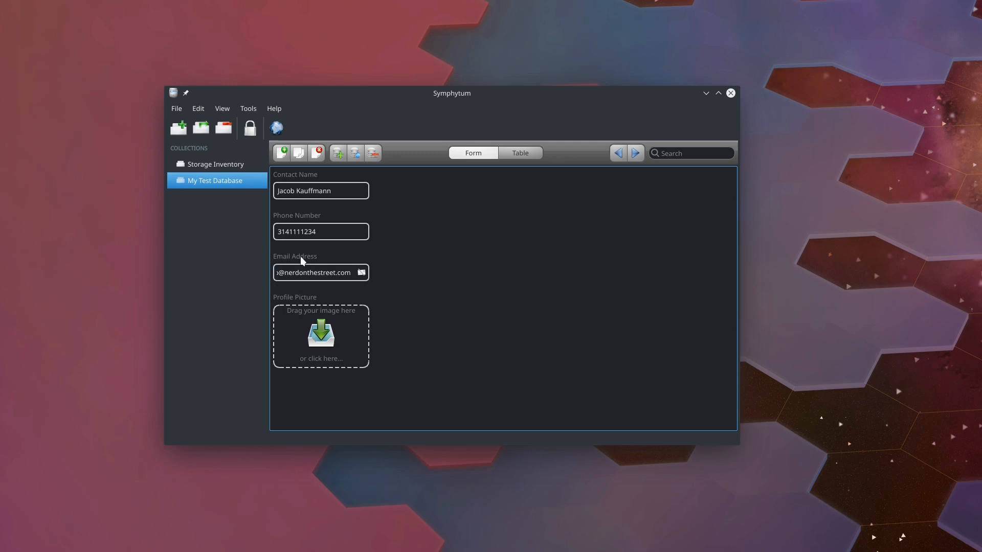
click(320, 272)
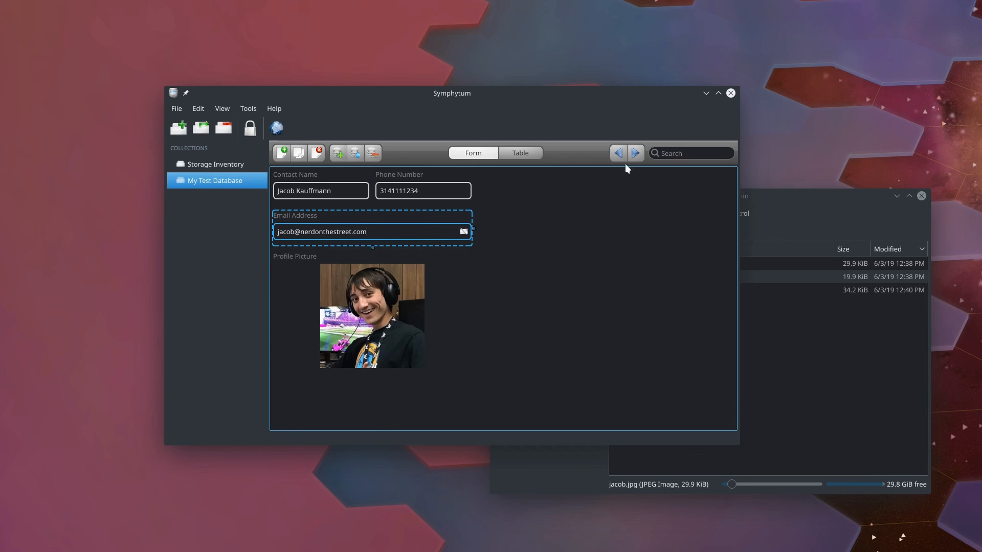
click(634, 153)
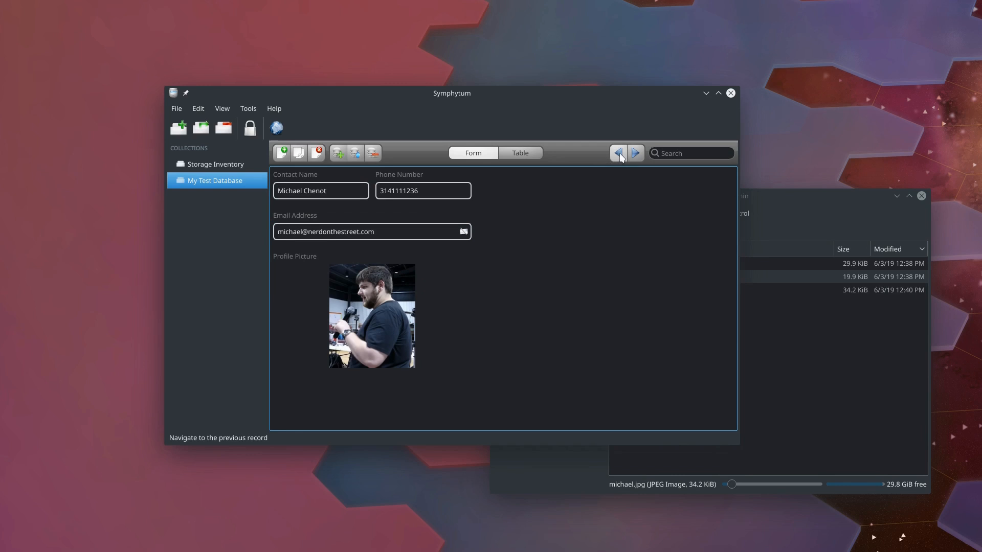
click(617, 153)
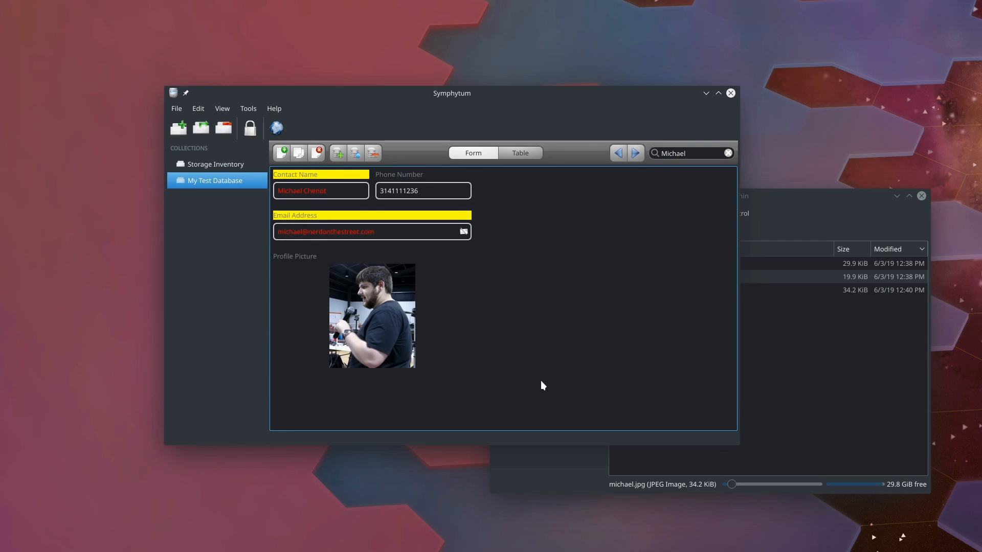
click(688, 153)
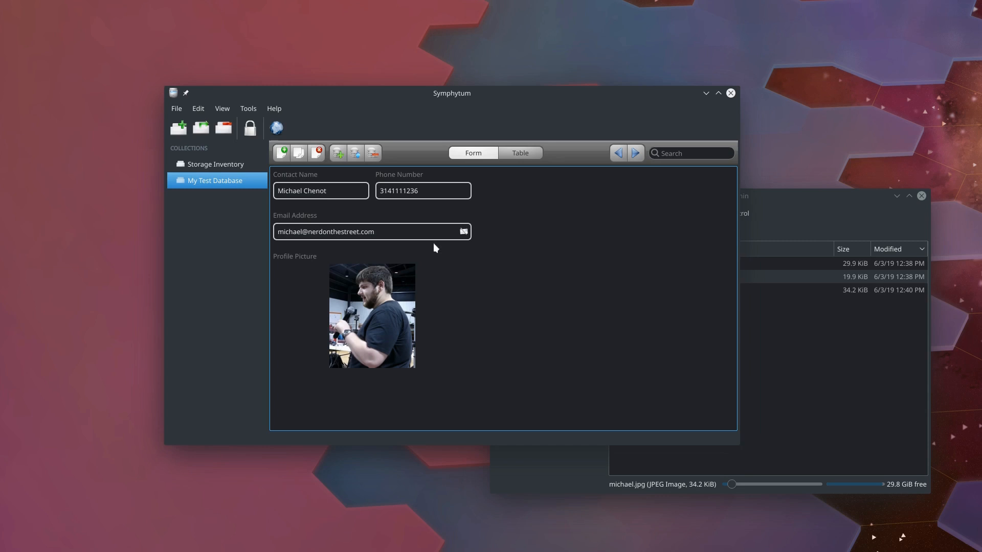
mouse_move(464, 337)
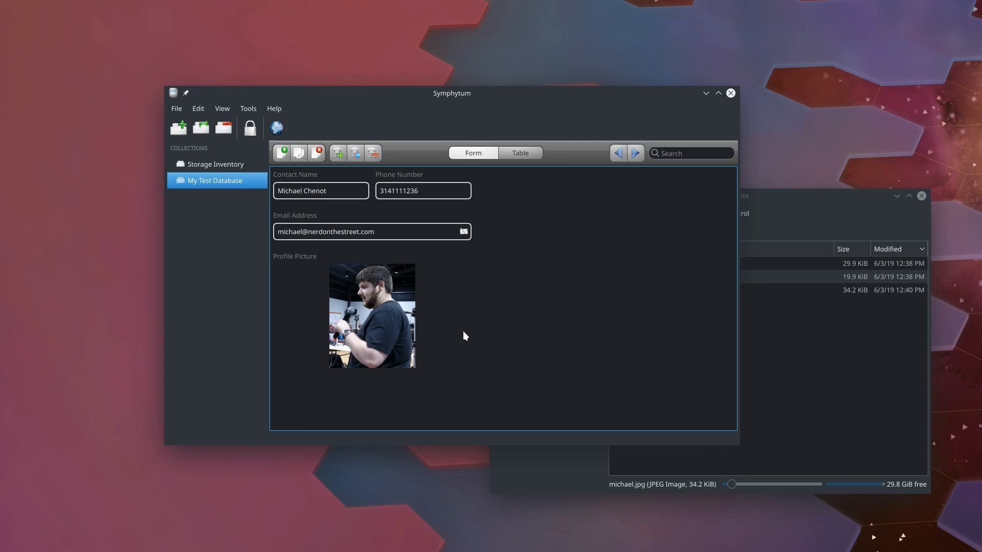
mouse_move(554, 325)
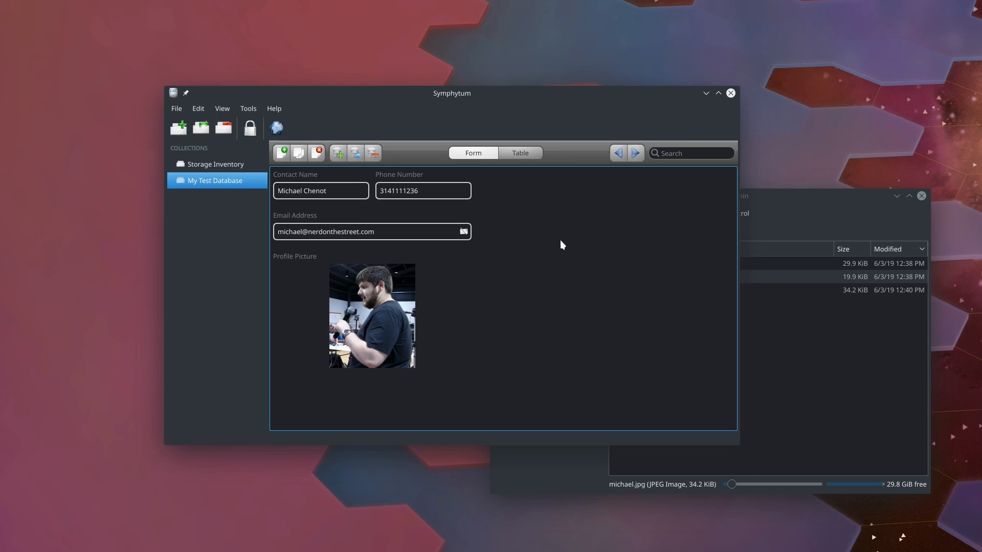
mouse_move(520, 225)
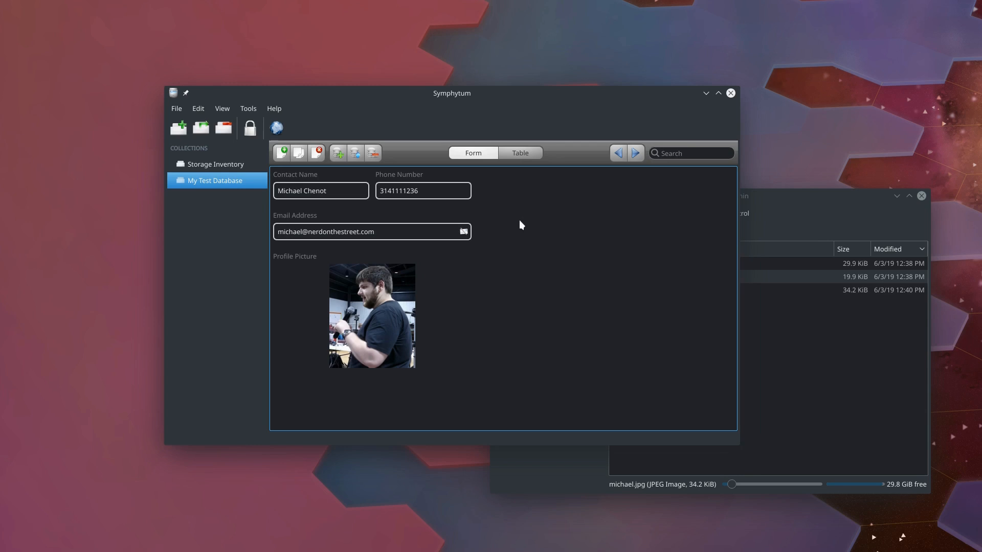
mouse_move(514, 216)
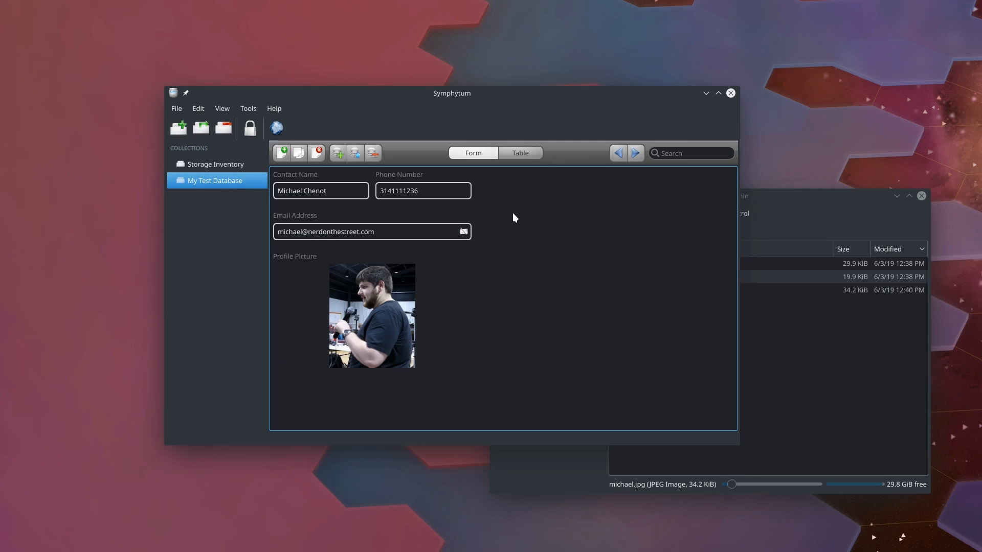
mouse_move(646, 340)
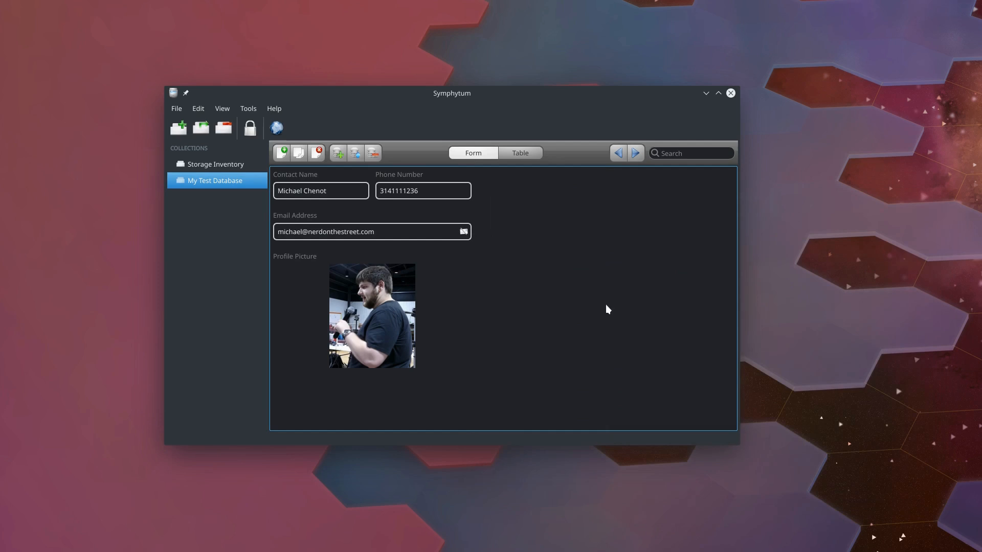
mouse_move(462, 114)
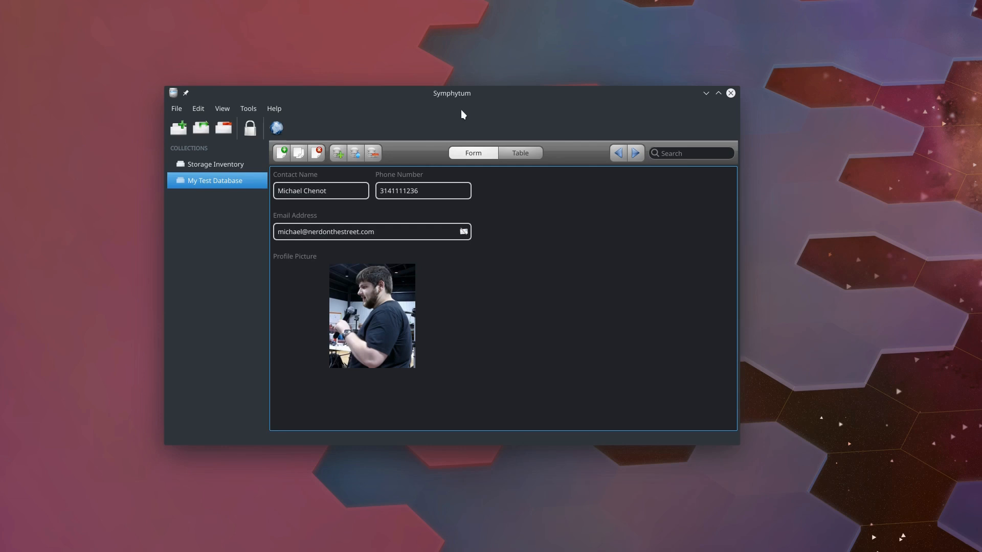
Create a backup of the whole database via File > Backup and save the backup file.
click(176, 108)
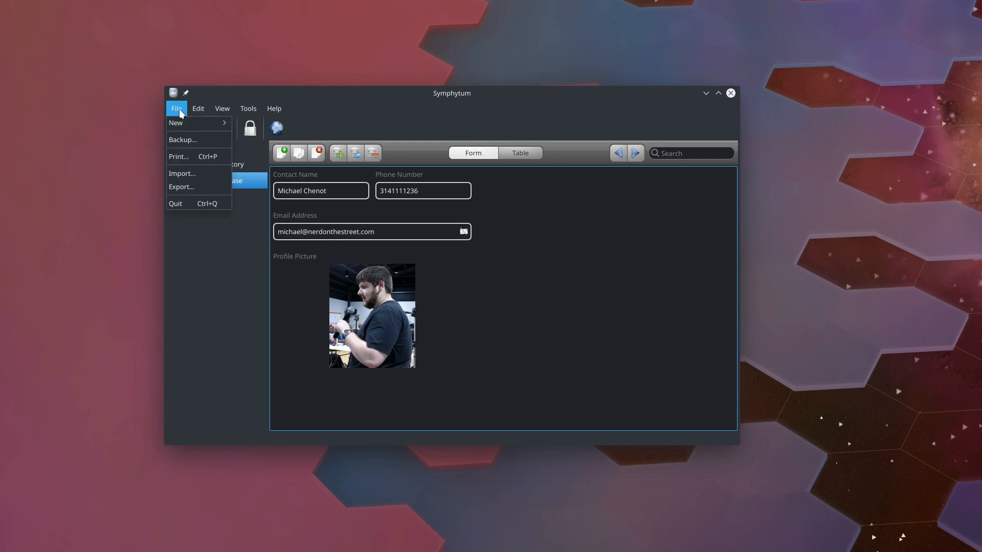
mouse_move(176, 122)
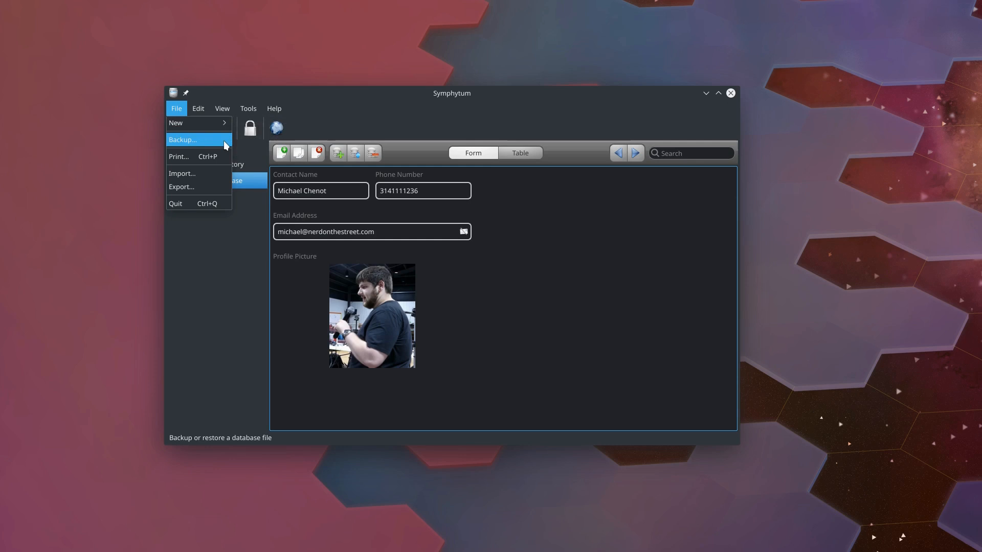
click(183, 139)
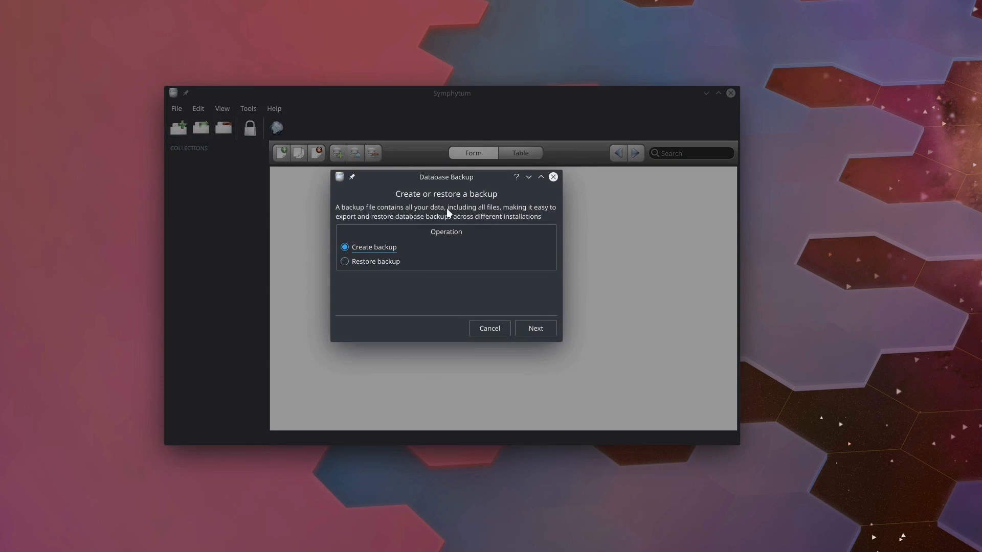
click(535, 328)
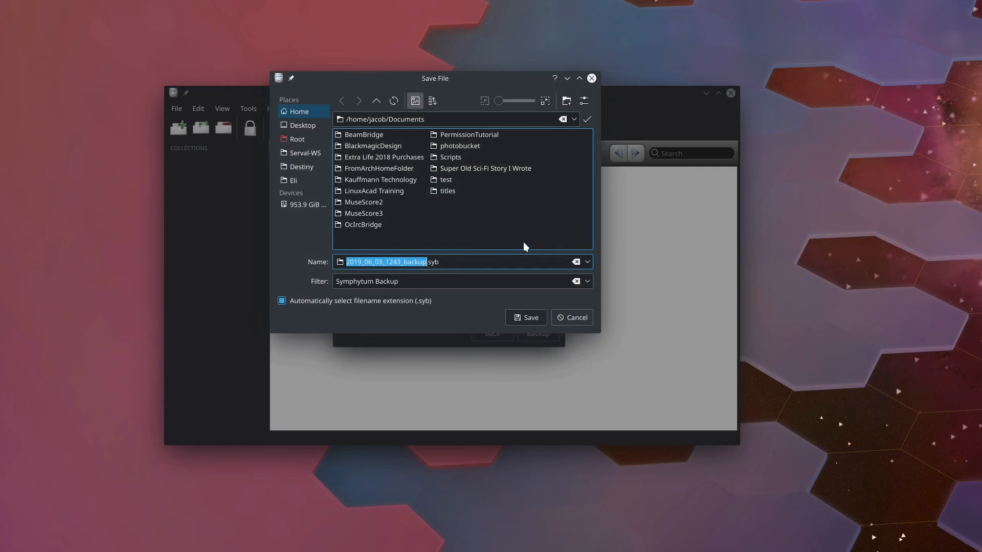
click(570, 317)
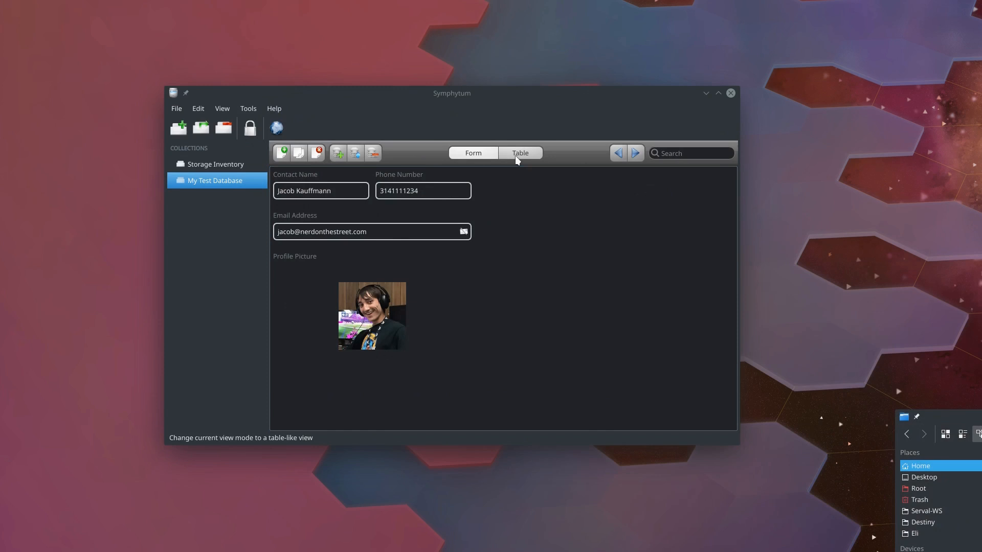
Restore the database from the saved .syb backup and acknowledge the restart notice.
click(520, 153)
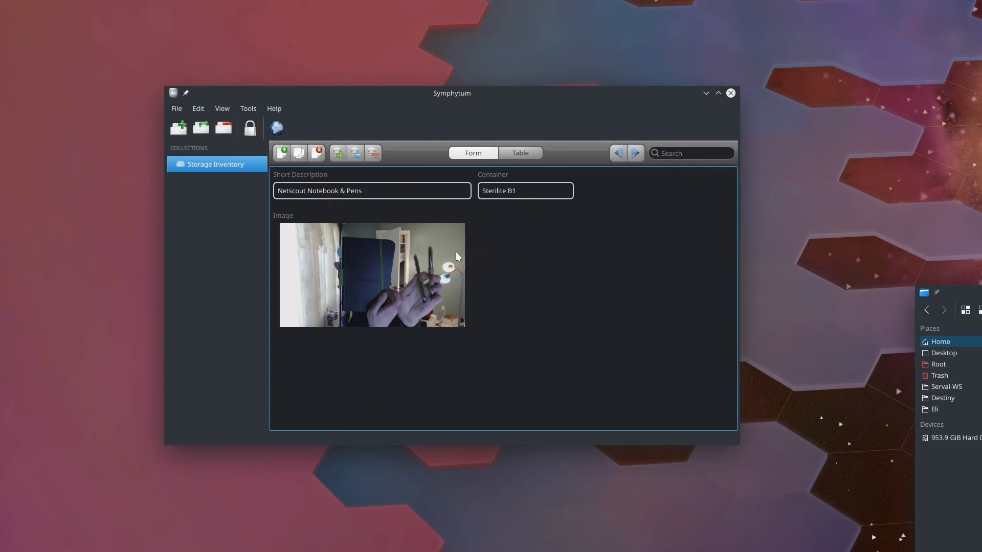
click(176, 108)
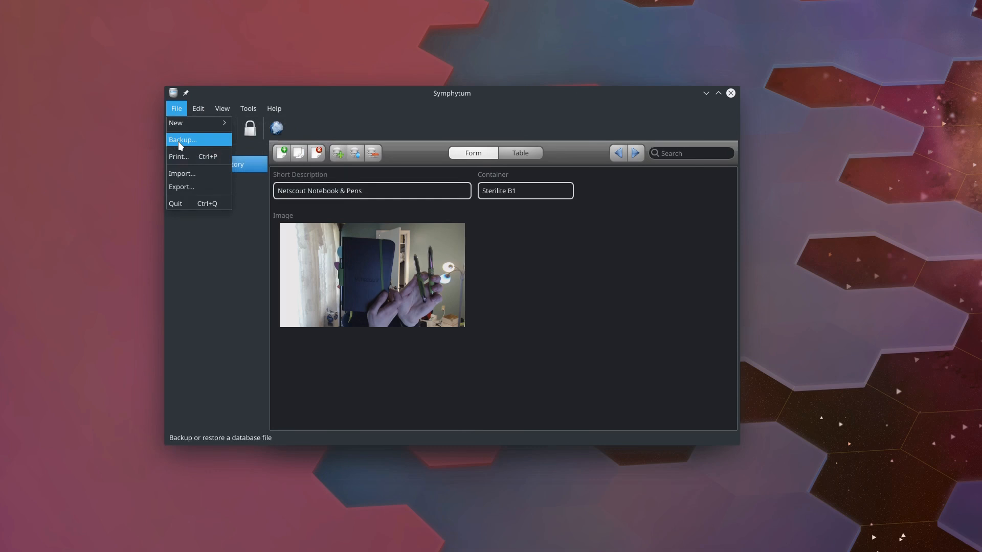
click(182, 140)
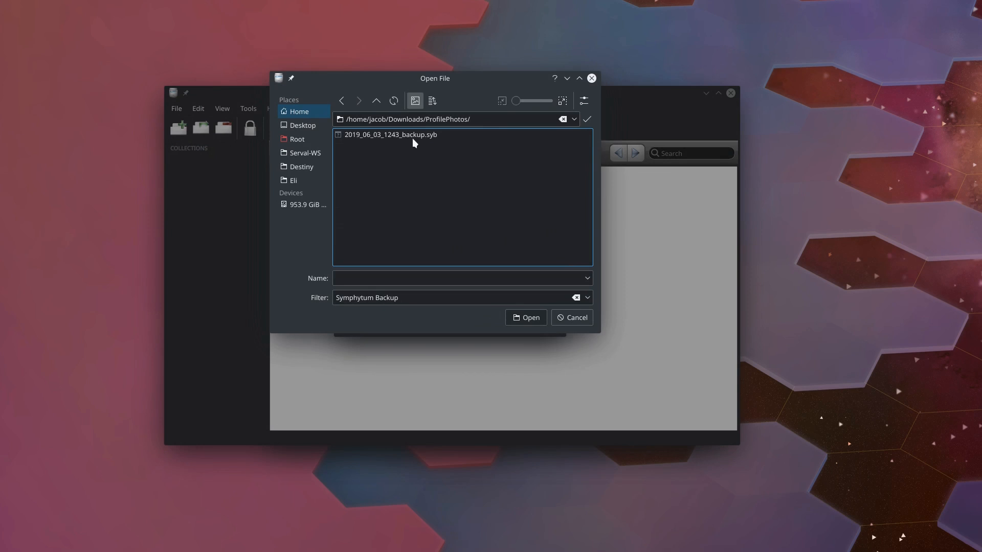
click(525, 317)
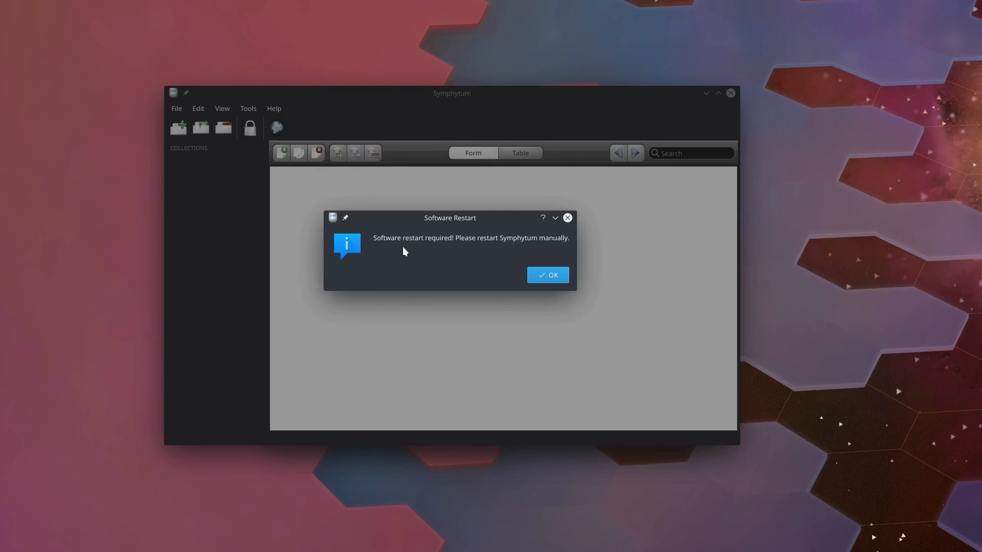
click(546, 275)
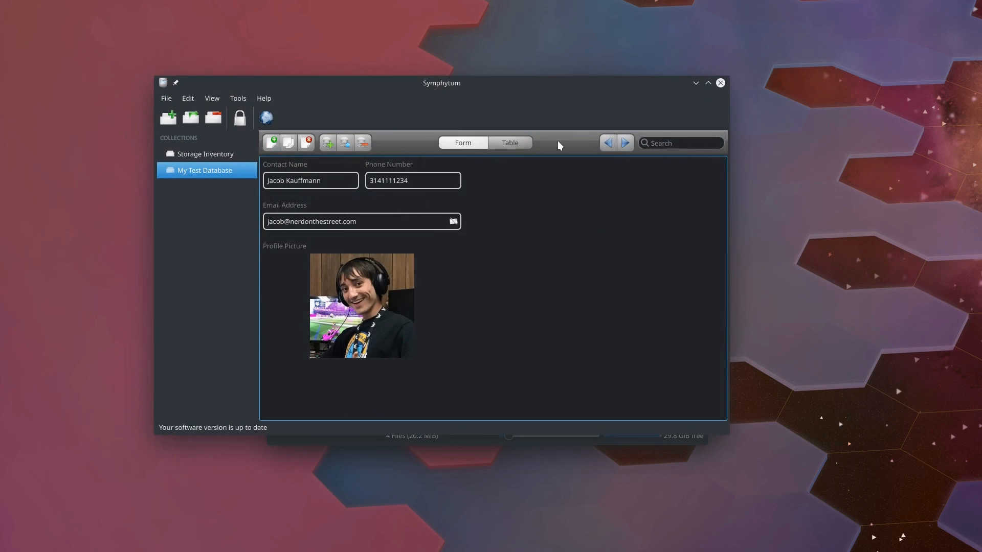
Export all records as CSV with UTF-8 encoding and comma separator to export.csv.
click(509, 143)
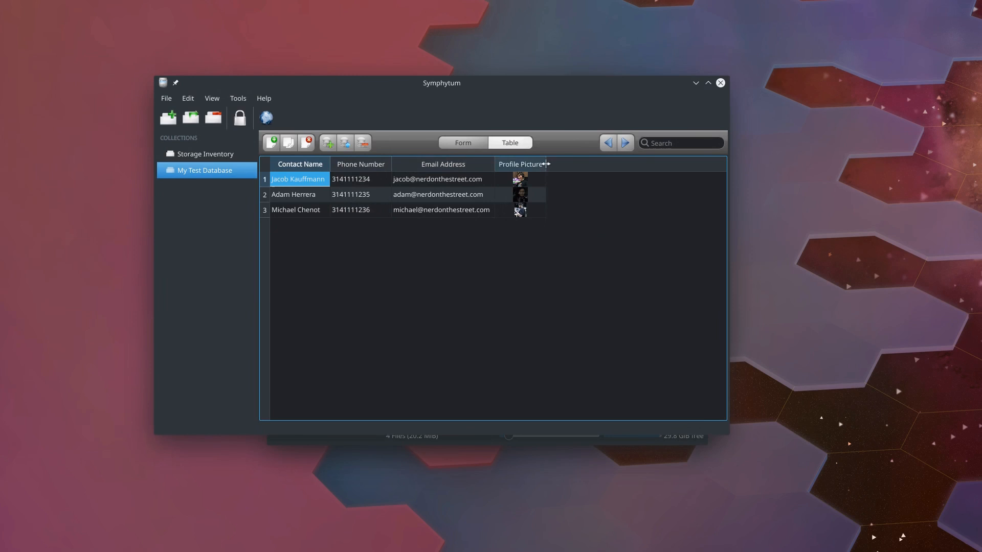
click(462, 143)
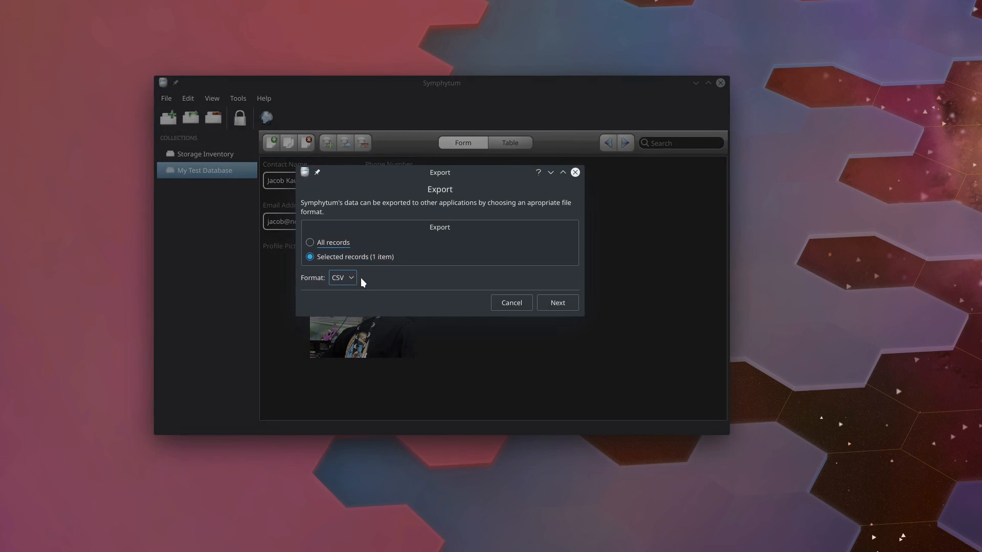
click(310, 242)
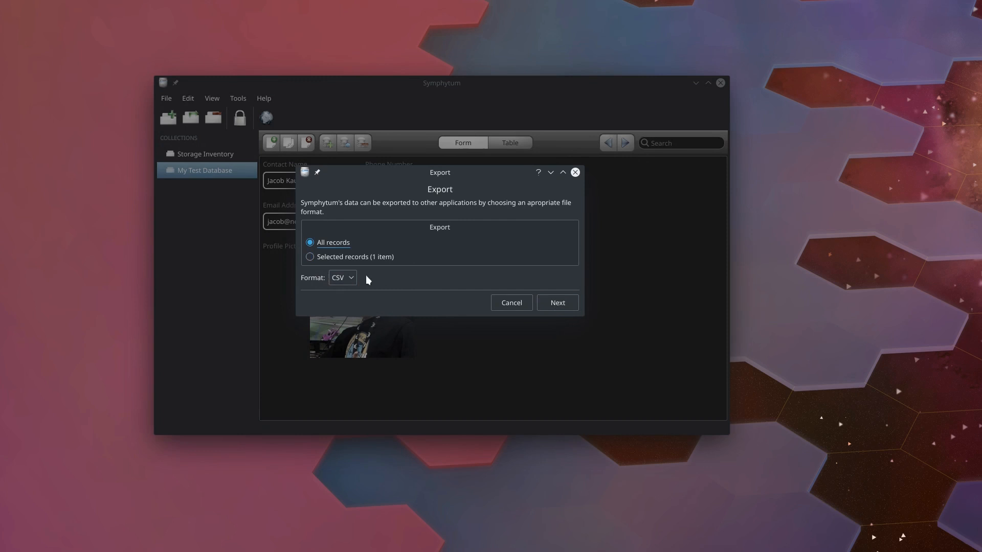
click(557, 303)
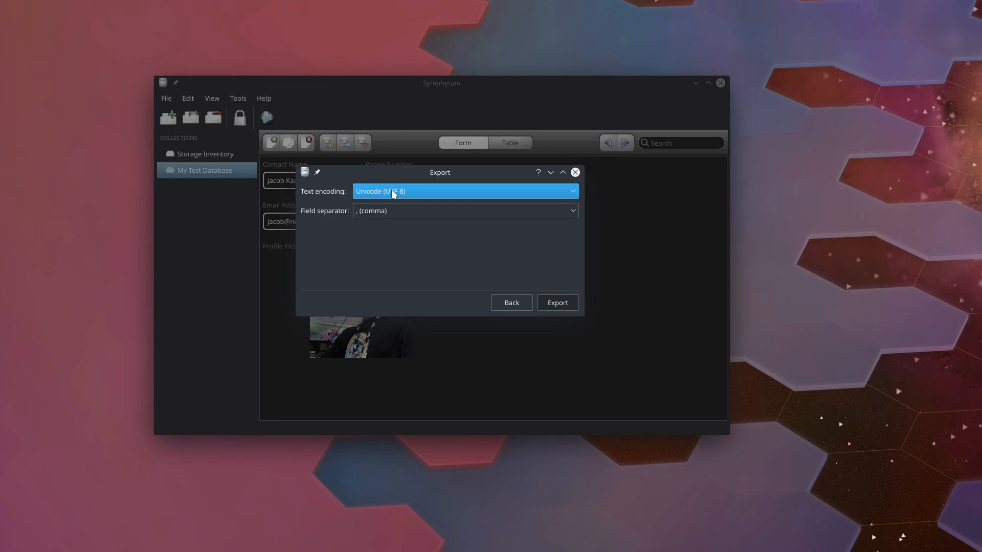
click(463, 211)
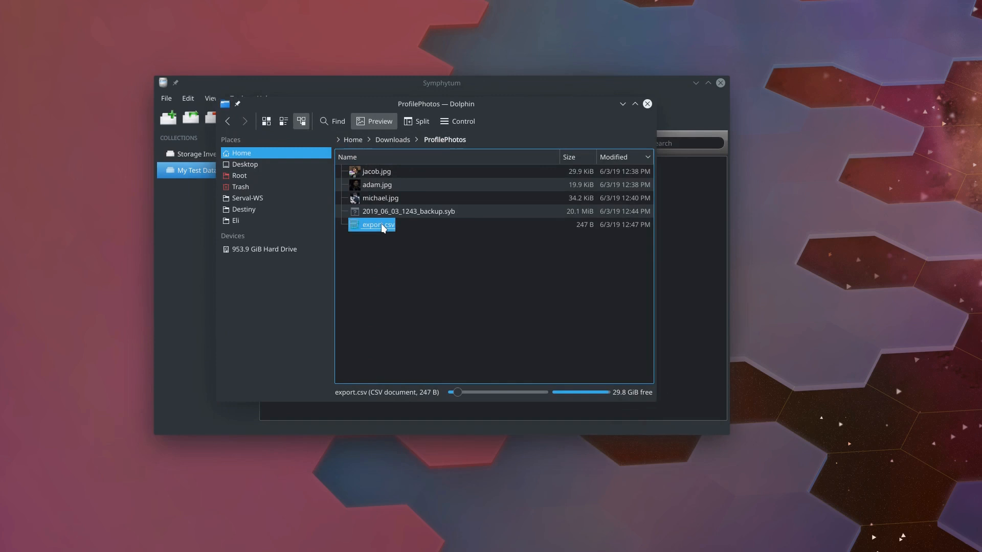
Open export.csv from the ProfilePhotos folder in LibreOffice Calc.
double_click(379, 224)
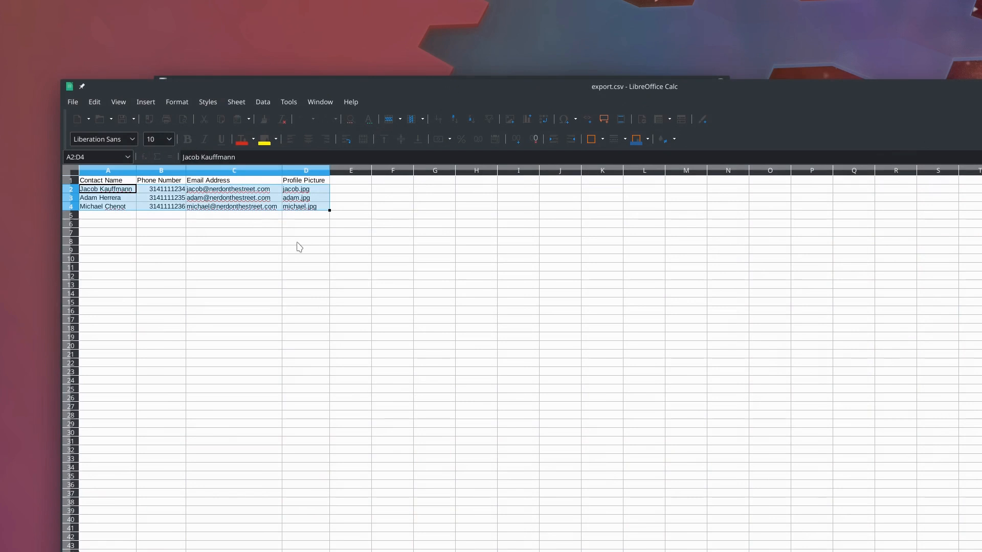
click(304, 188)
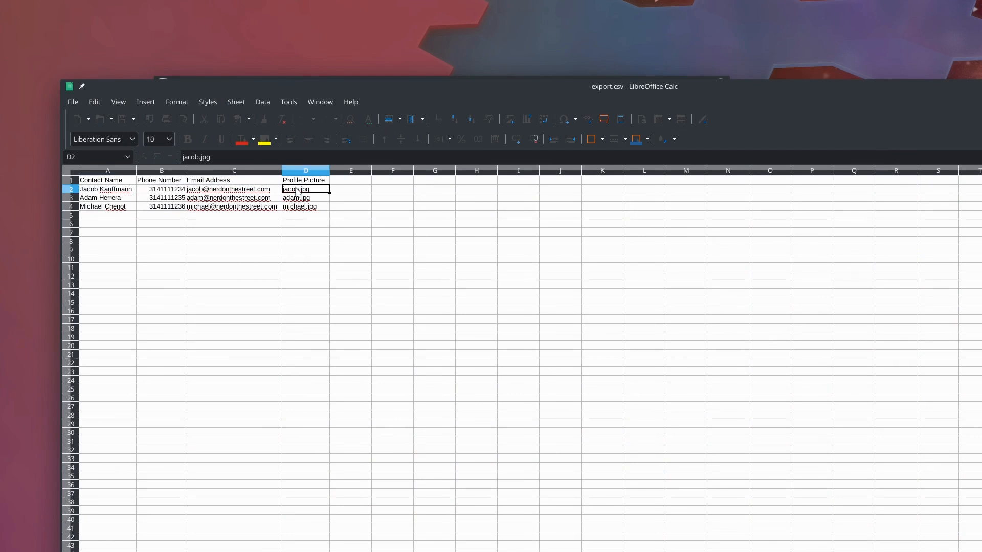
click(233, 206)
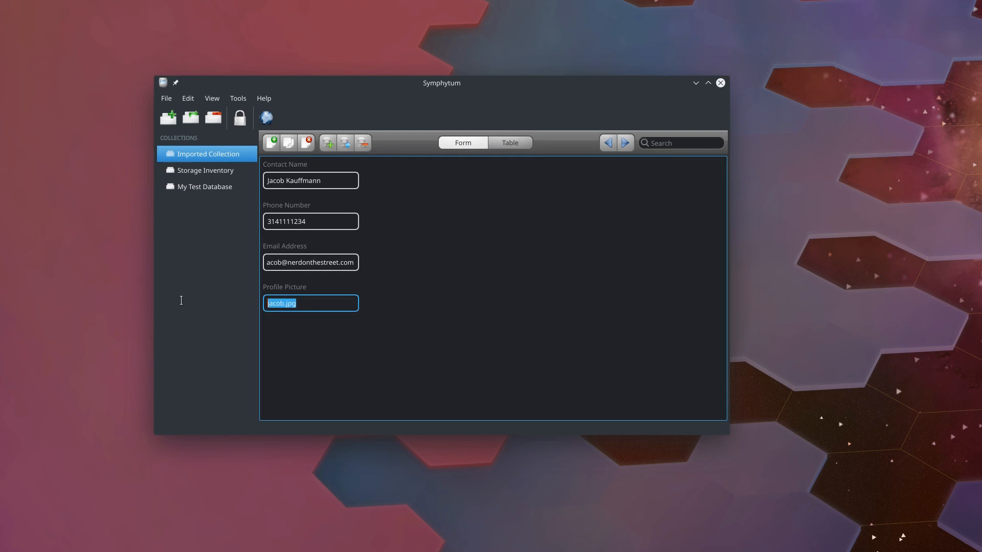
Bring up Symphytum's File menu to import export.csv as a new collection.
click(165, 98)
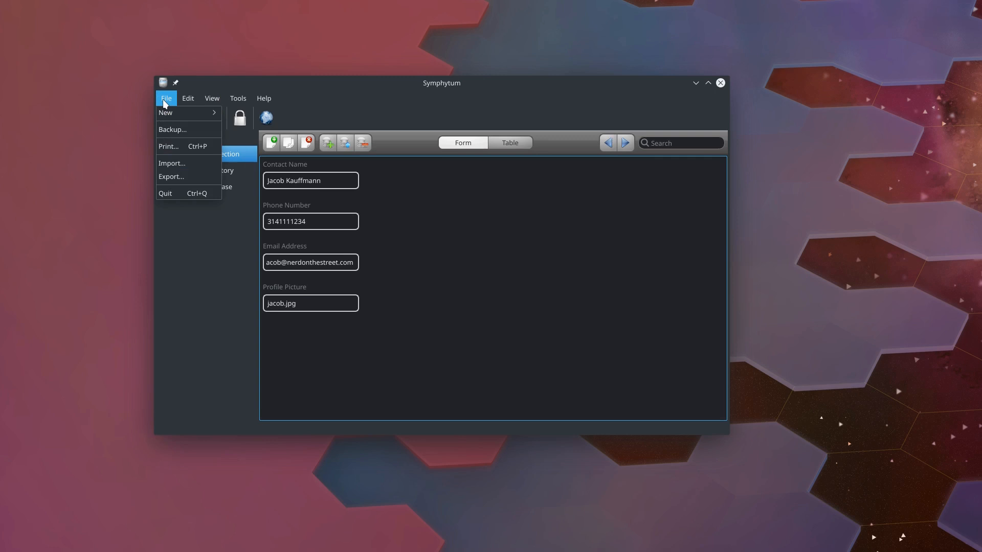
mouse_move(175, 130)
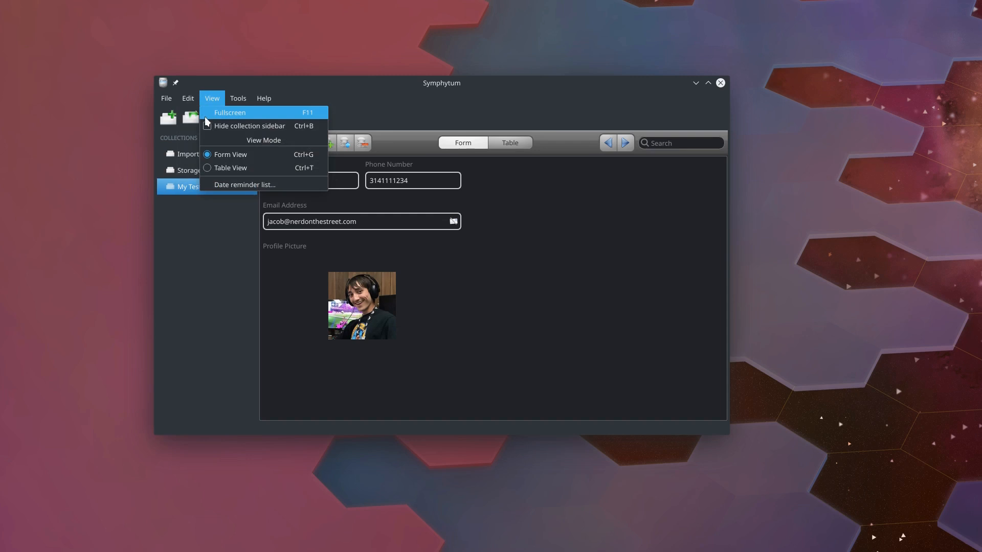
mouse_move(250, 126)
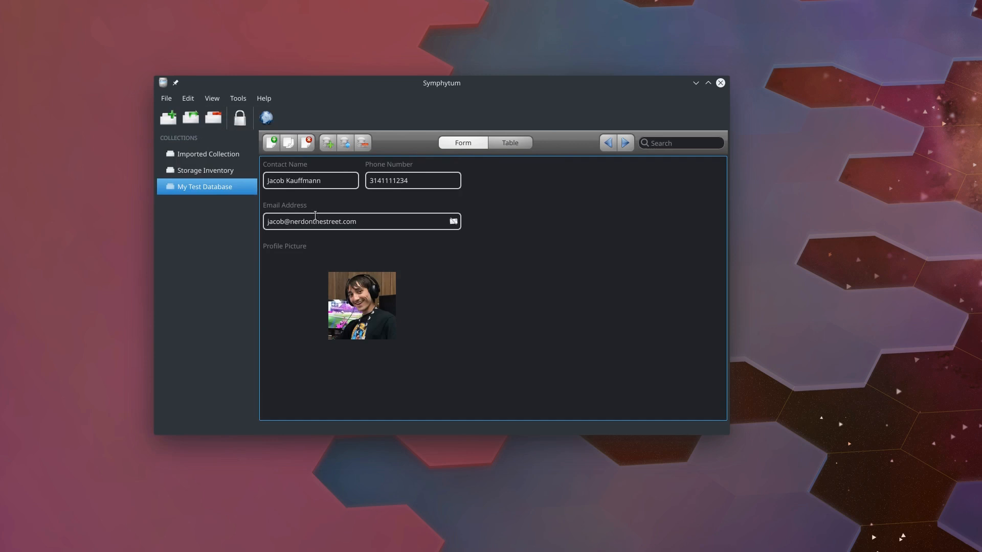
Open Cloud synchronization and keep Dropbox among the offered Dropbox/MEGA services.
click(265, 117)
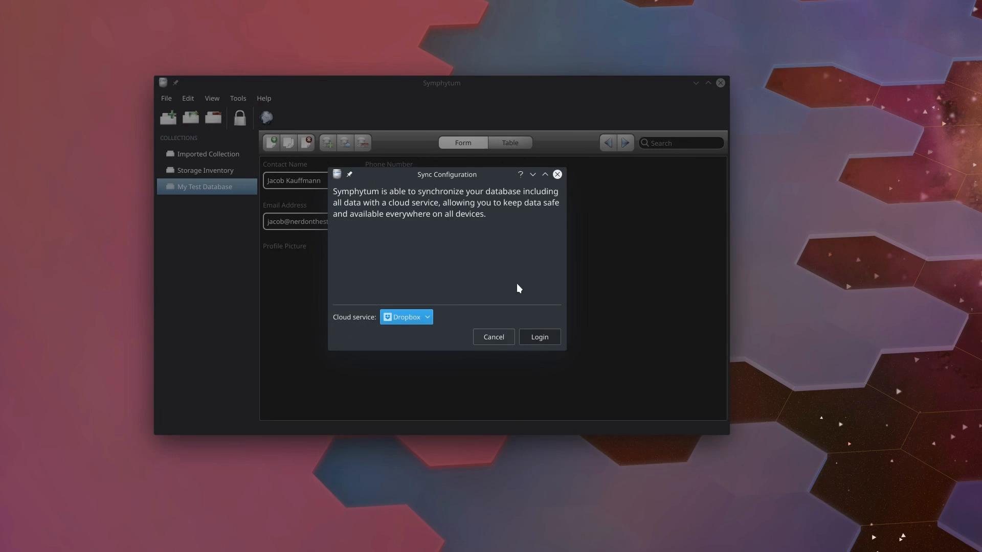
click(406, 317)
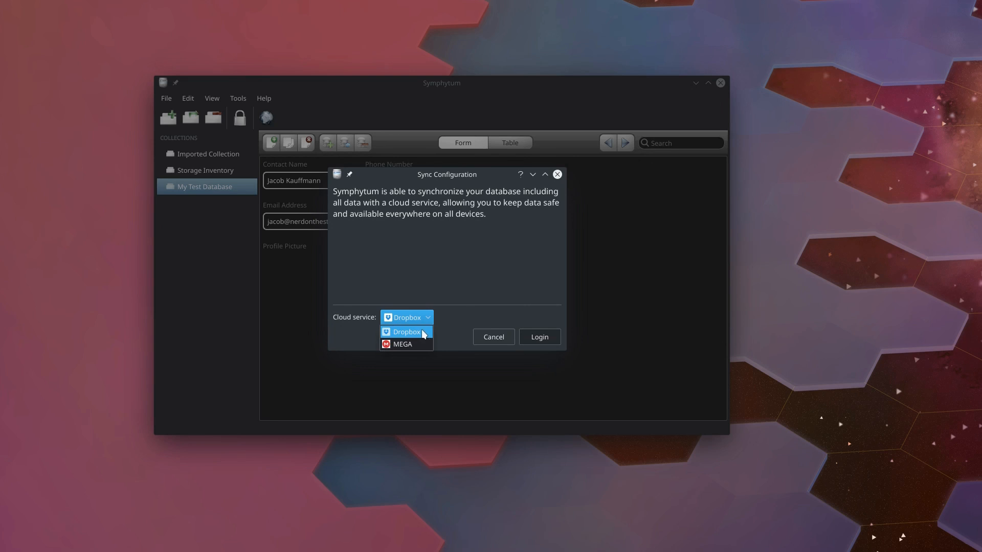
click(405, 331)
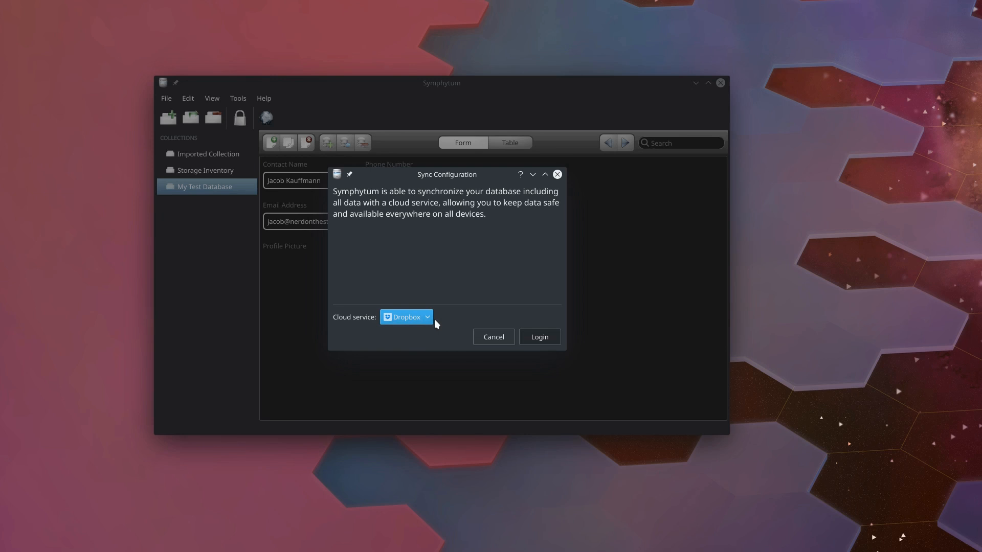
mouse_move(502, 330)
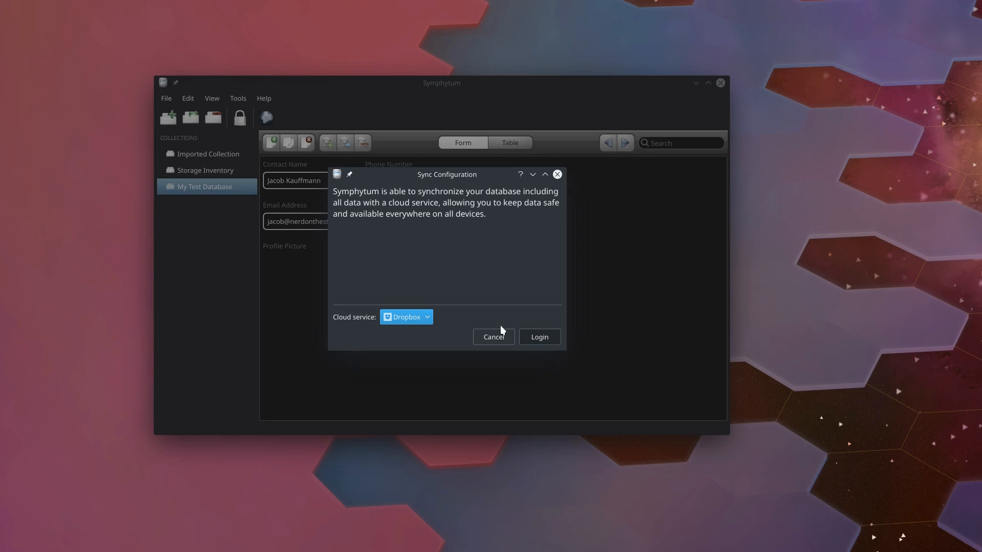
click(406, 317)
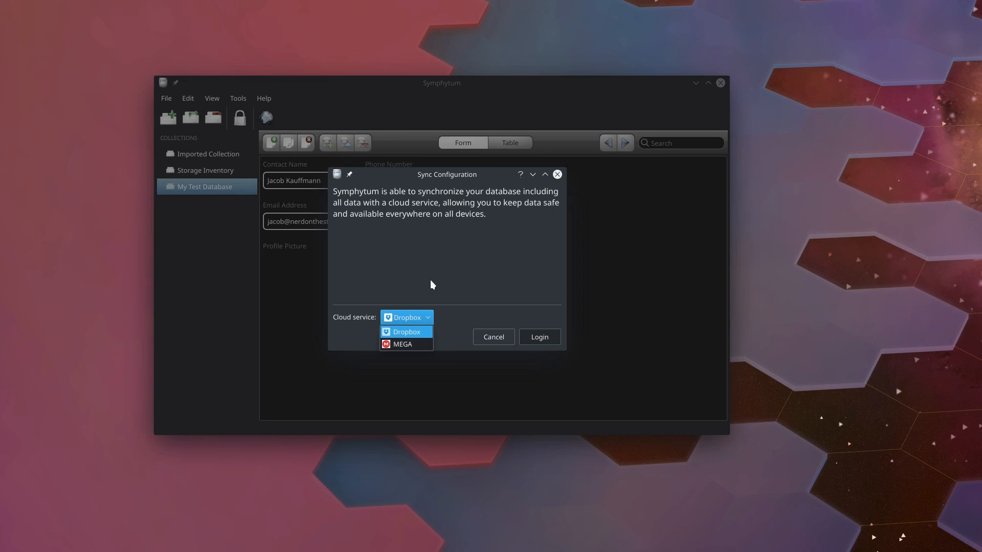
click(405, 331)
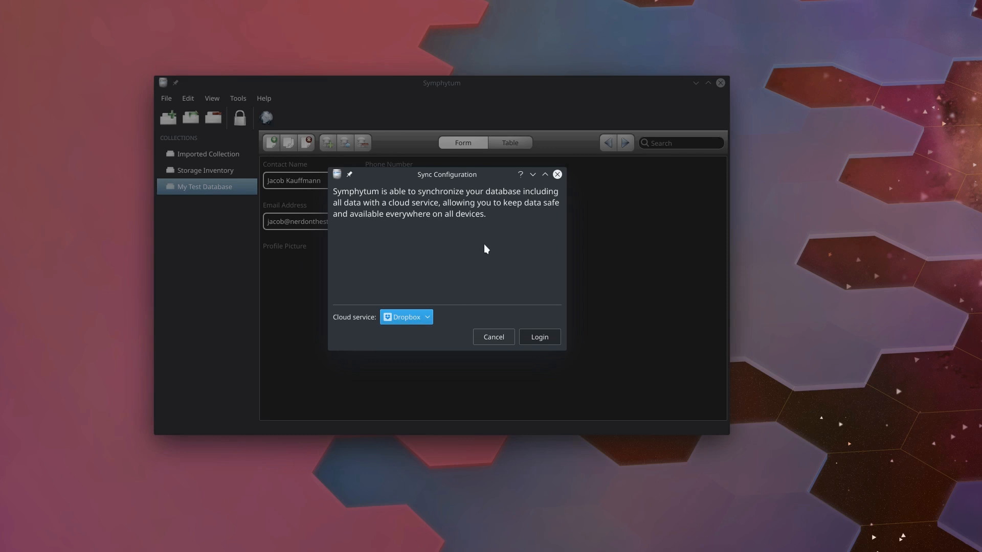
Proceed to log in with Dropbox and review the cloud commands including read-only mode.
click(544, 174)
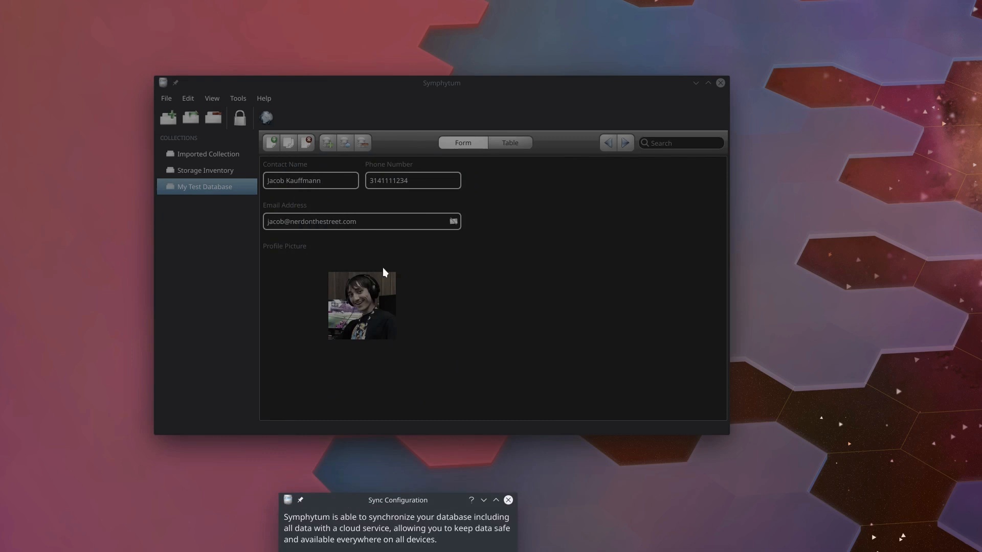
click(205, 170)
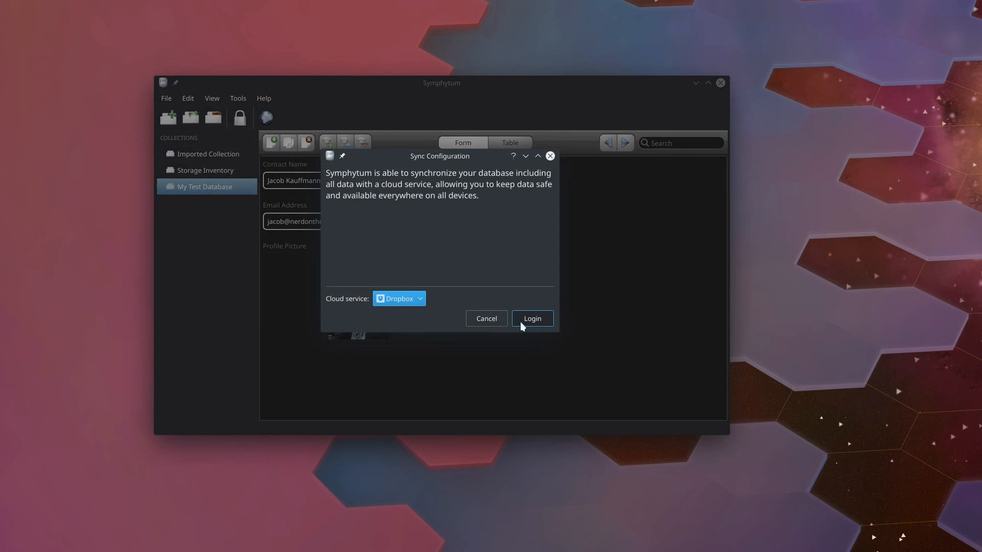
click(237, 98)
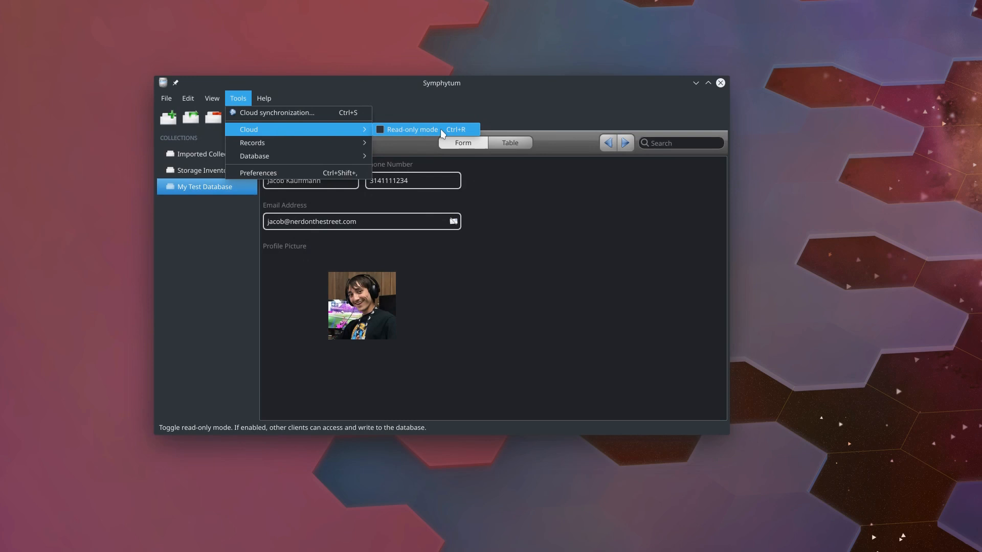
mouse_move(430, 140)
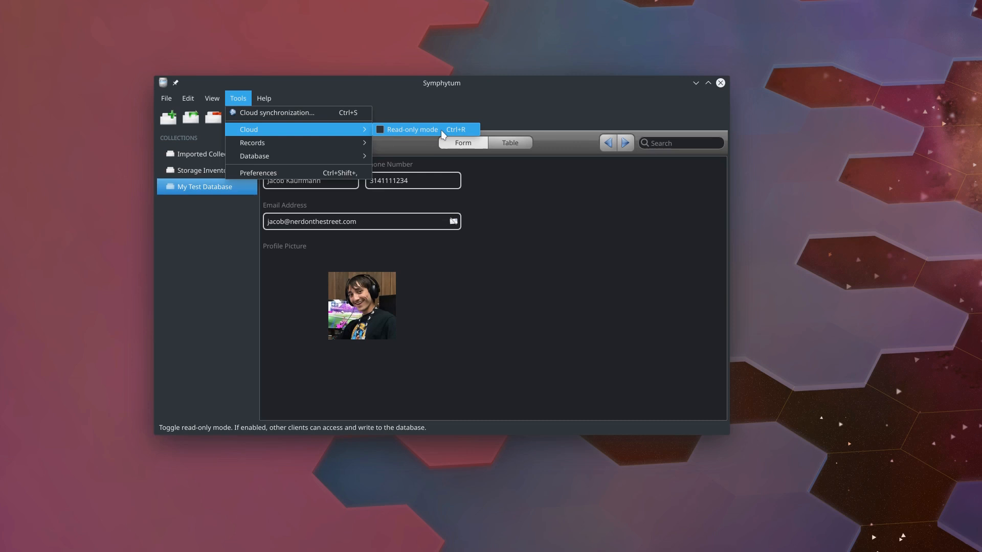
Open Preferences and show the Database Directory in Dolphin, bringing up actions for data.db.
click(258, 172)
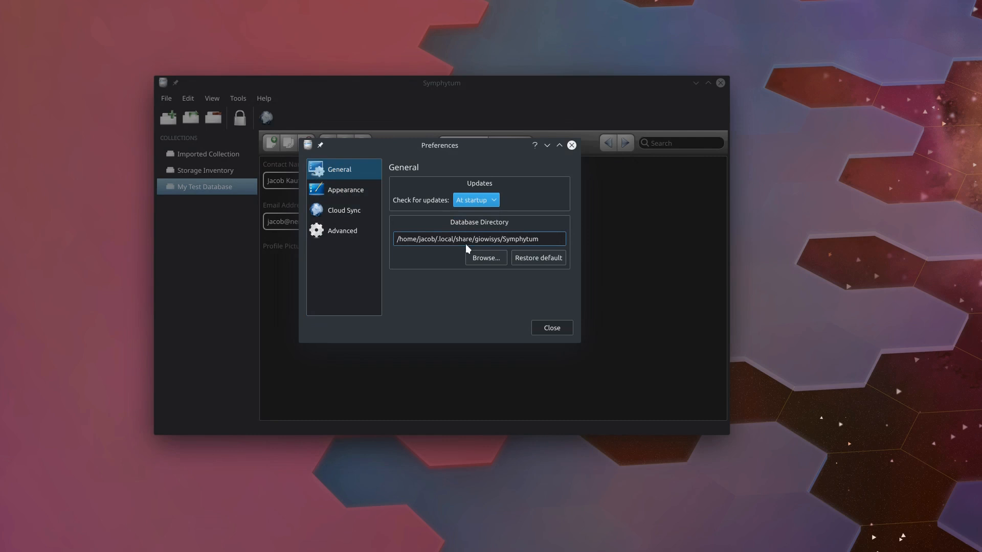
click(485, 258)
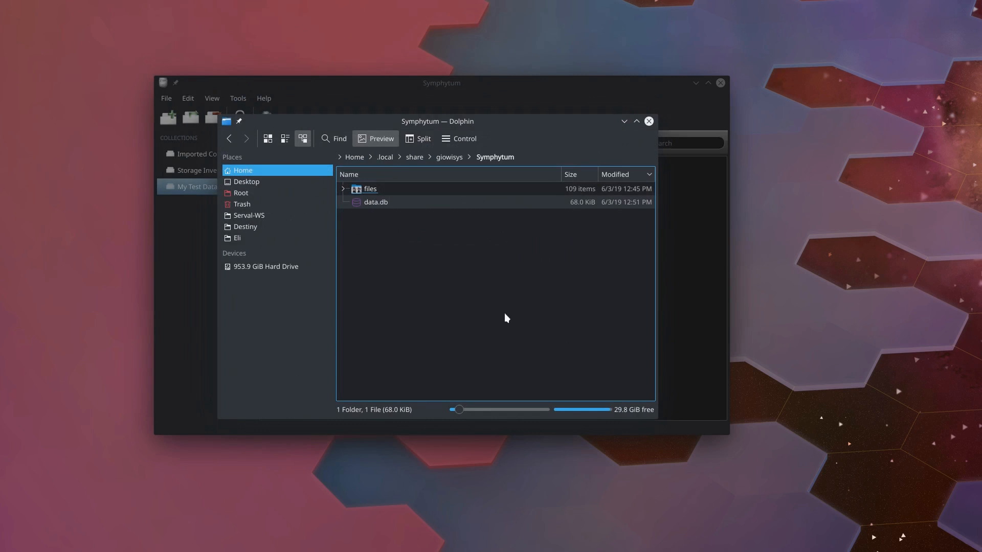
right_click(375, 202)
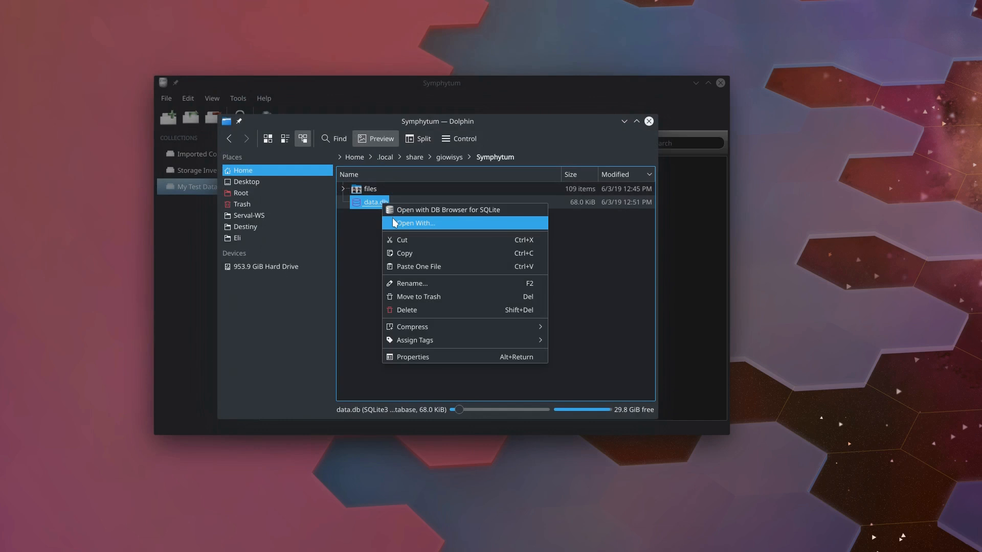
Open data.db in DB Browser for SQLite and browse the rows of the collections table.
click(444, 209)
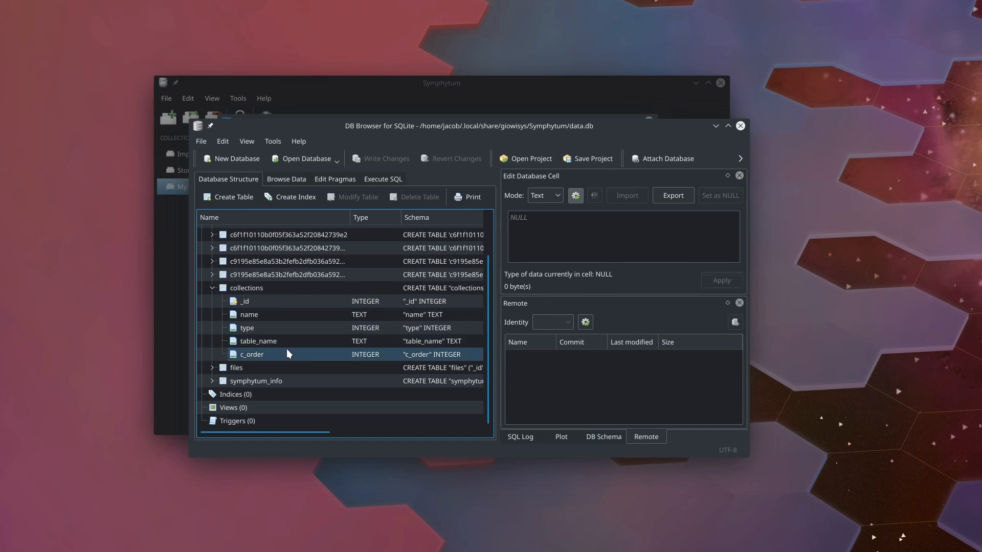
click(287, 179)
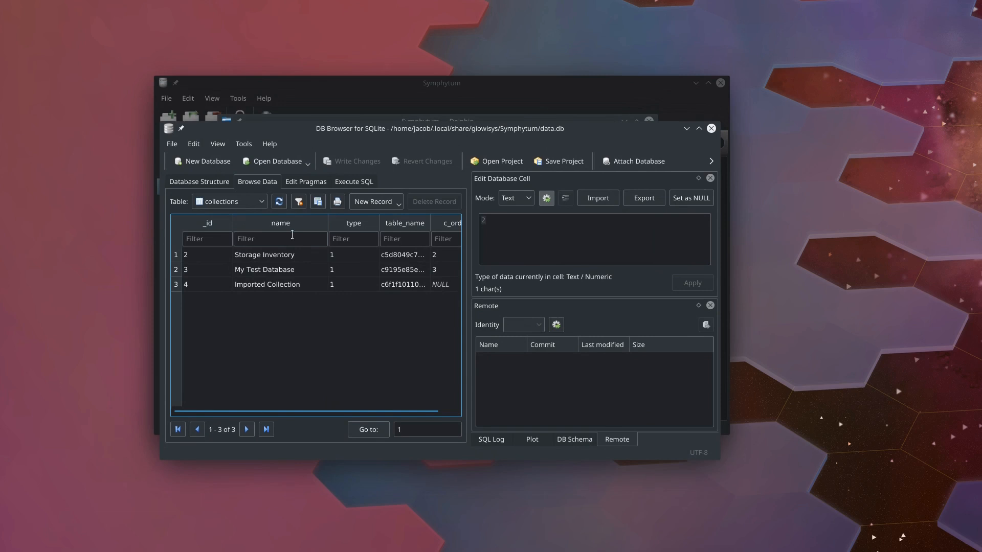
Return to the collections table's Database Structure view and close DB Browser for SQLite.
click(198, 182)
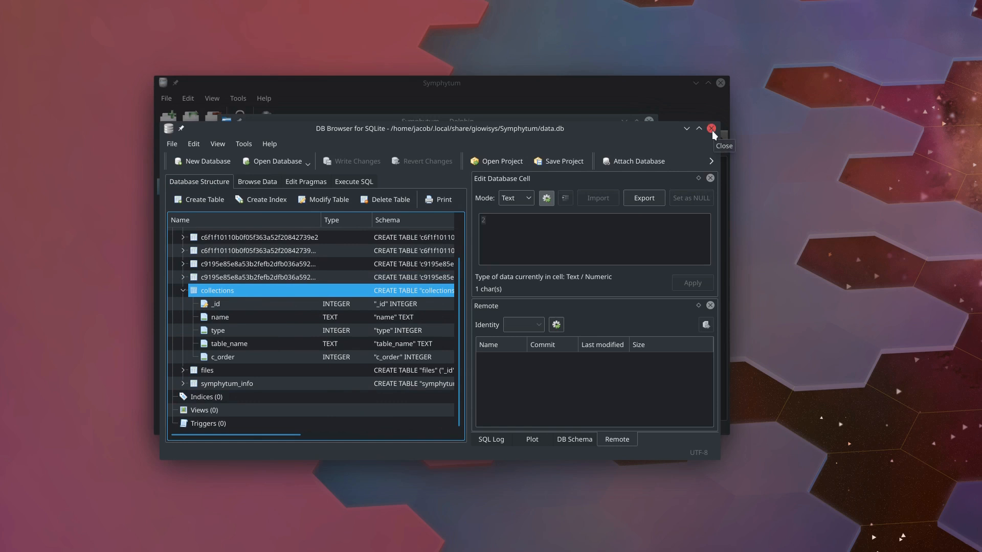
click(711, 129)
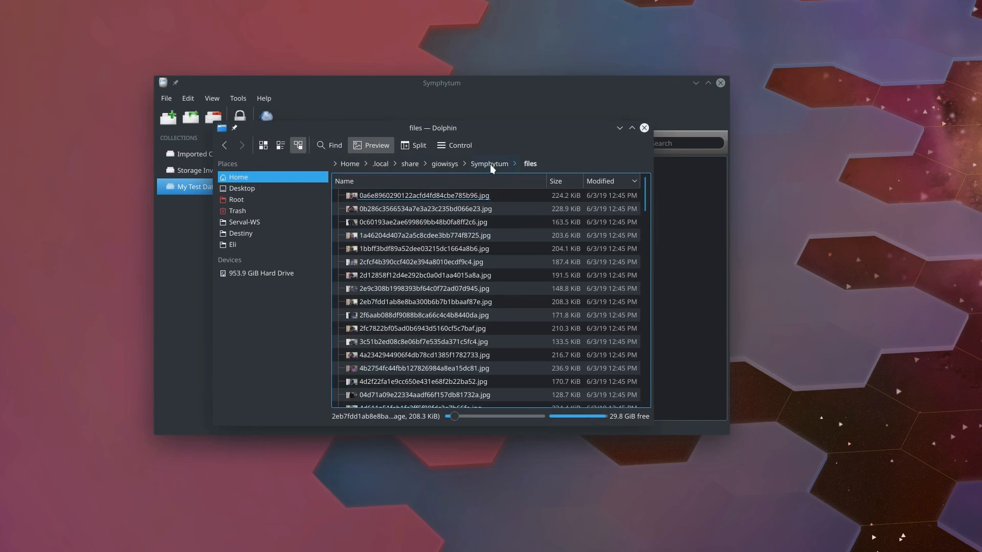
Show the database folder's full path in Dolphin, then close it back to Symphytum Preferences.
click(489, 164)
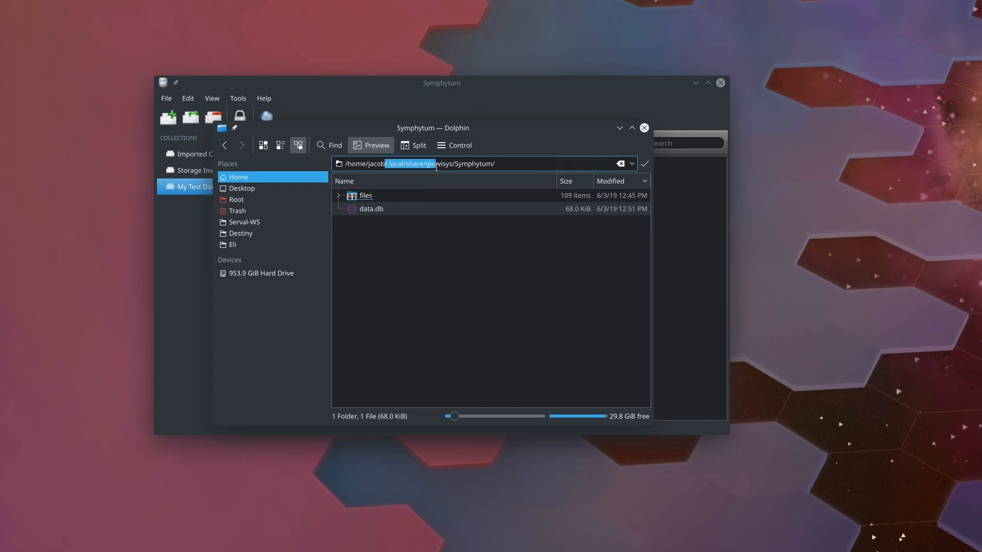
click(507, 200)
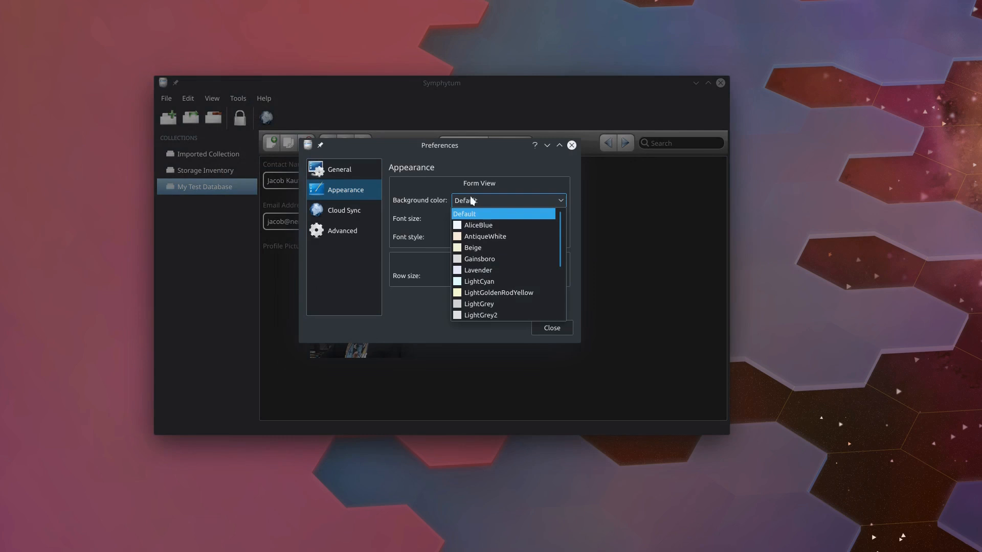
Keep the Default form background colour, view Advanced preferences and leave them unchanged.
click(463, 214)
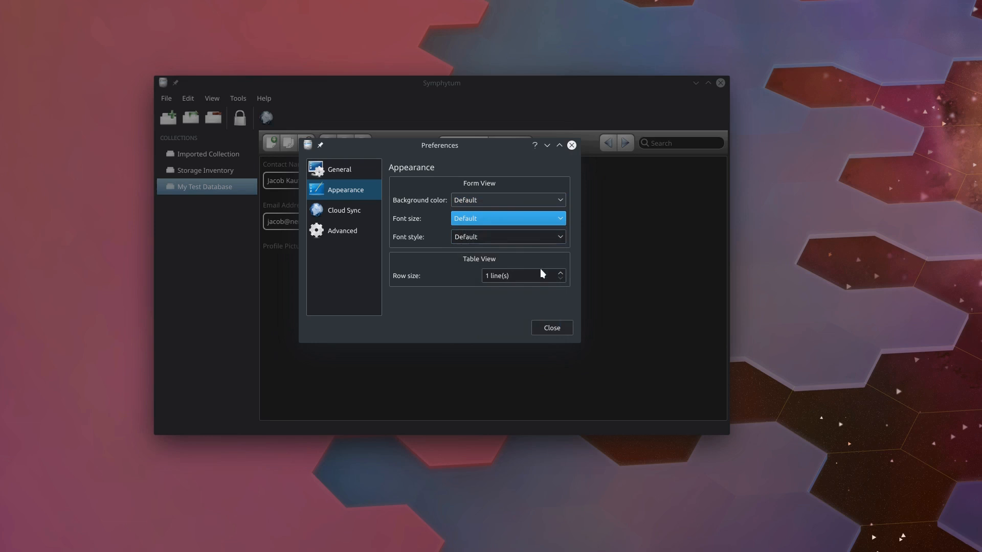
click(550, 327)
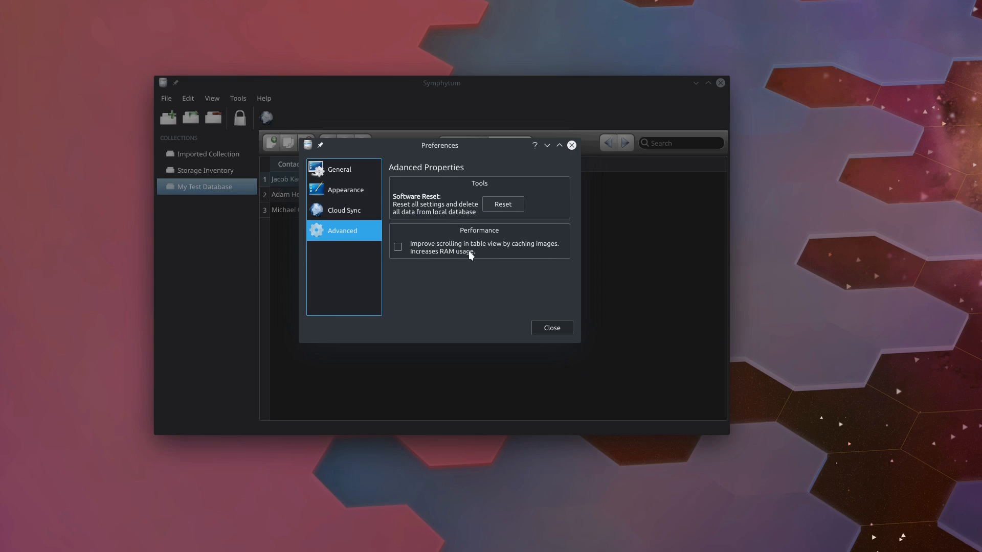
mouse_move(449, 259)
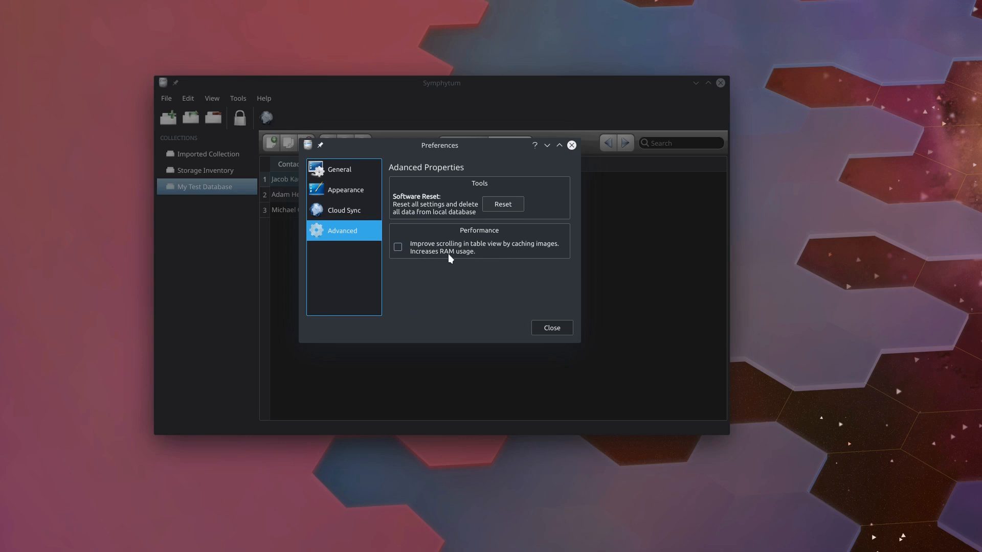
click(550, 327)
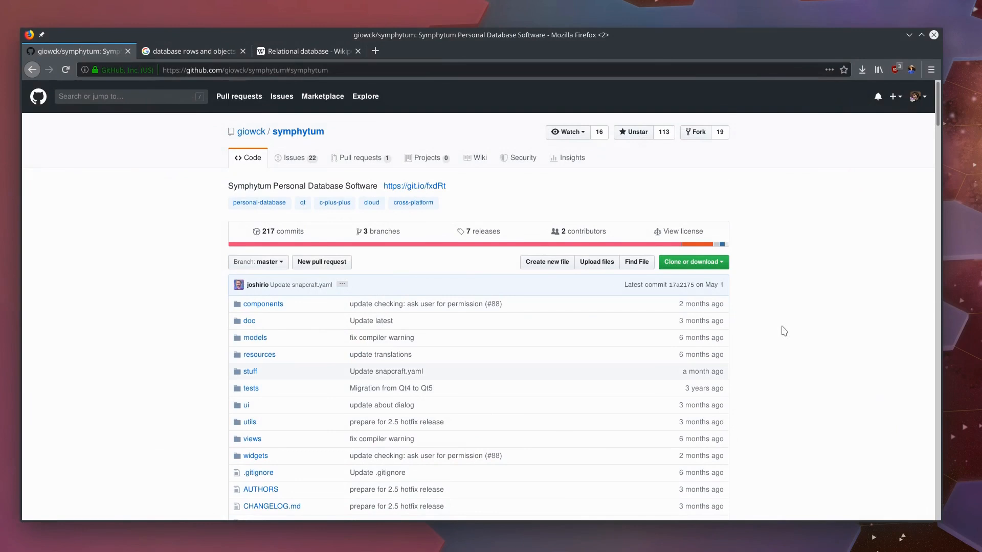
Scroll the GitHub README down to the How it Looks screenshots section.
scroll(down, 3)
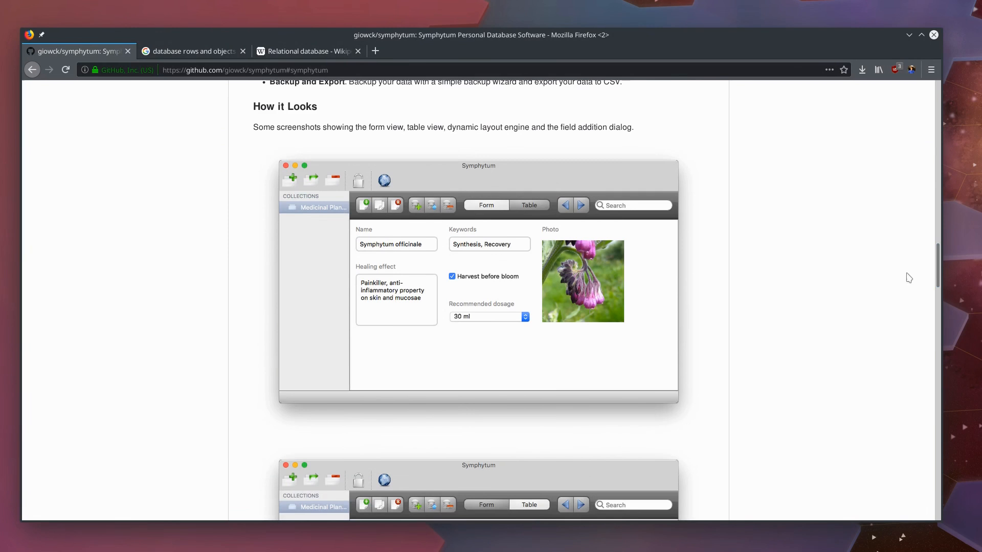
mouse_move(313, 344)
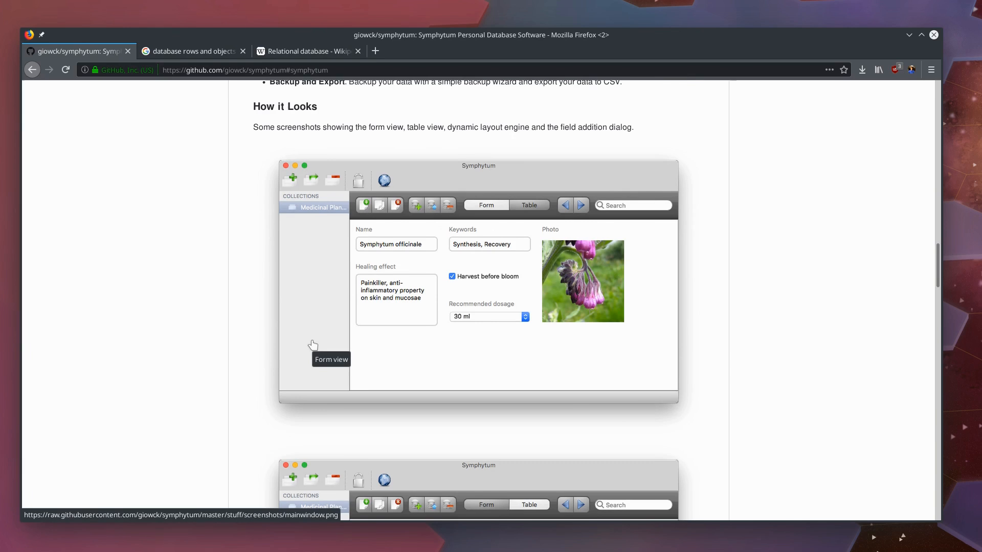
mouse_move(660, 293)
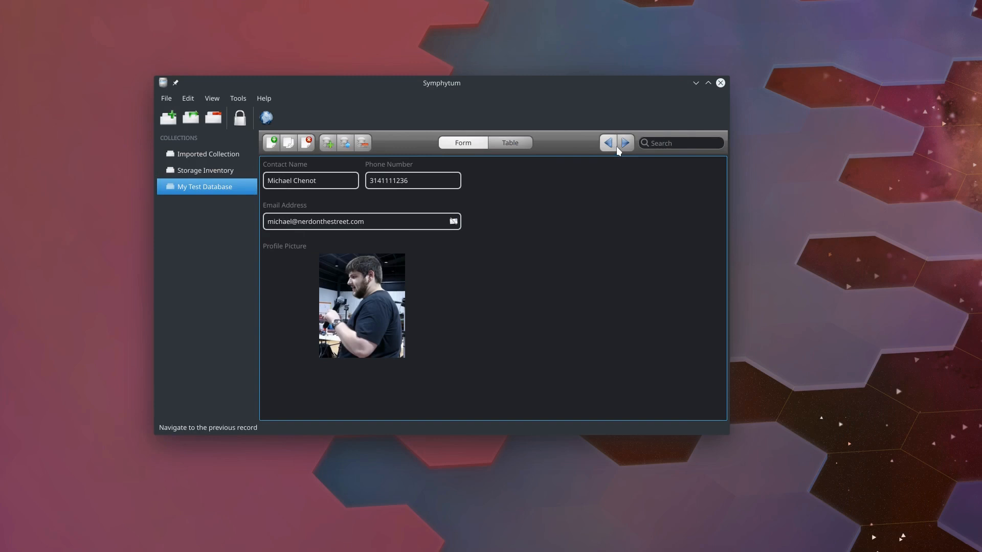
Go back to the previous contact record and run Help > Check for updates.
click(607, 143)
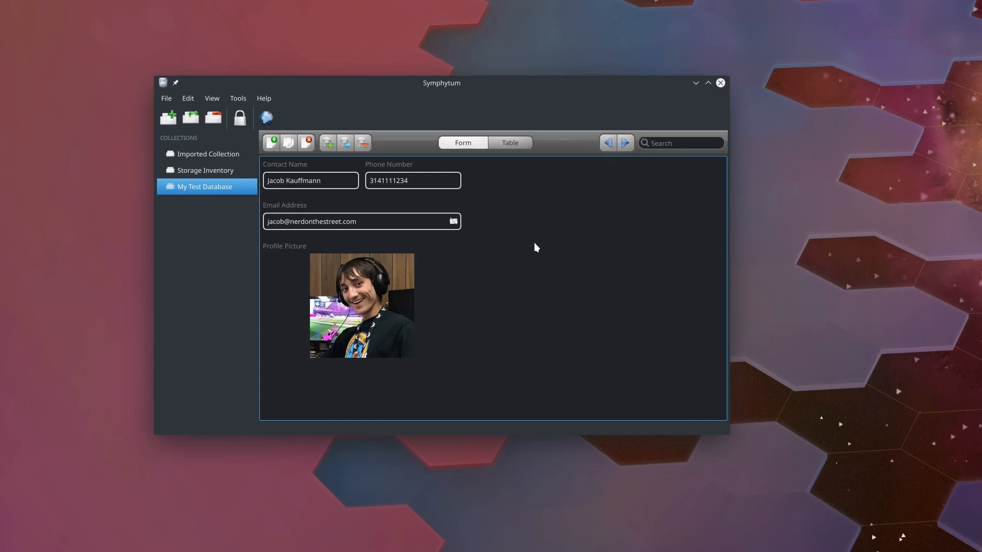
click(264, 98)
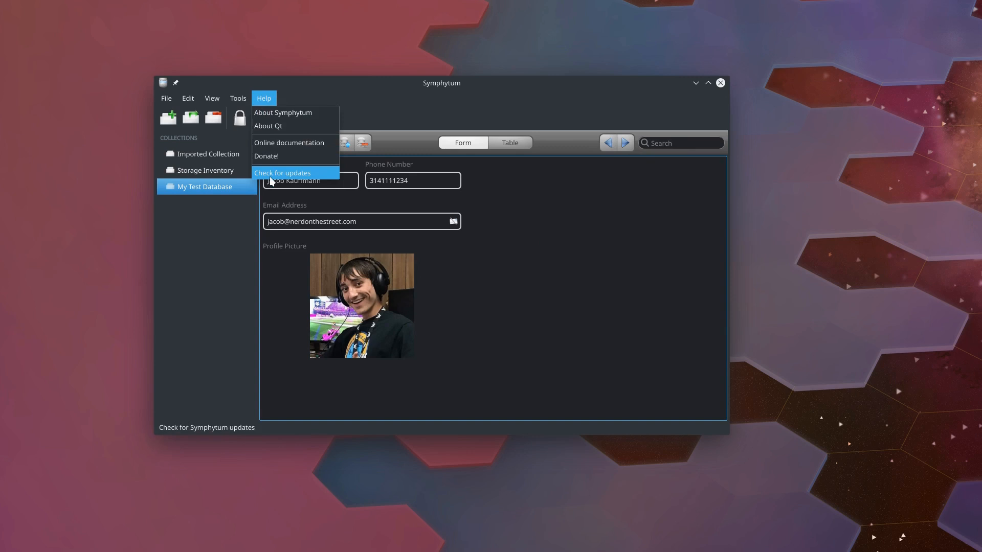
click(282, 112)
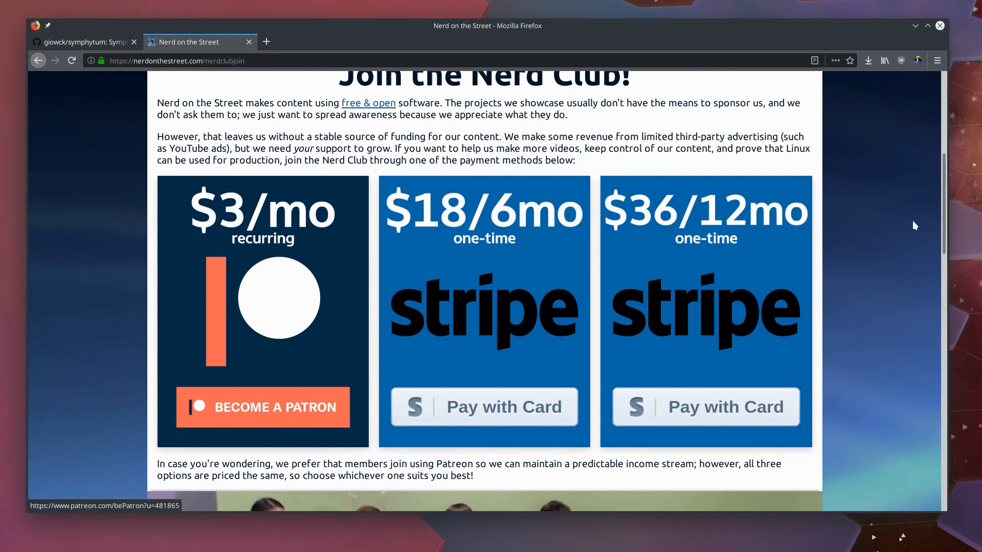
Scroll the Nerd Club page past Member Benefits down to the Our Goals funding bars.
scroll(down, 3)
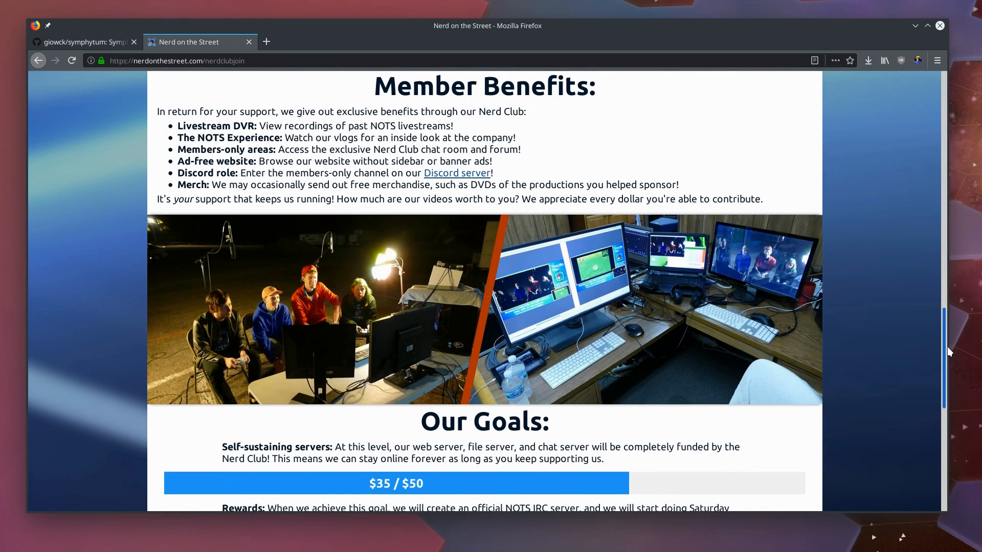
scroll(down, 3)
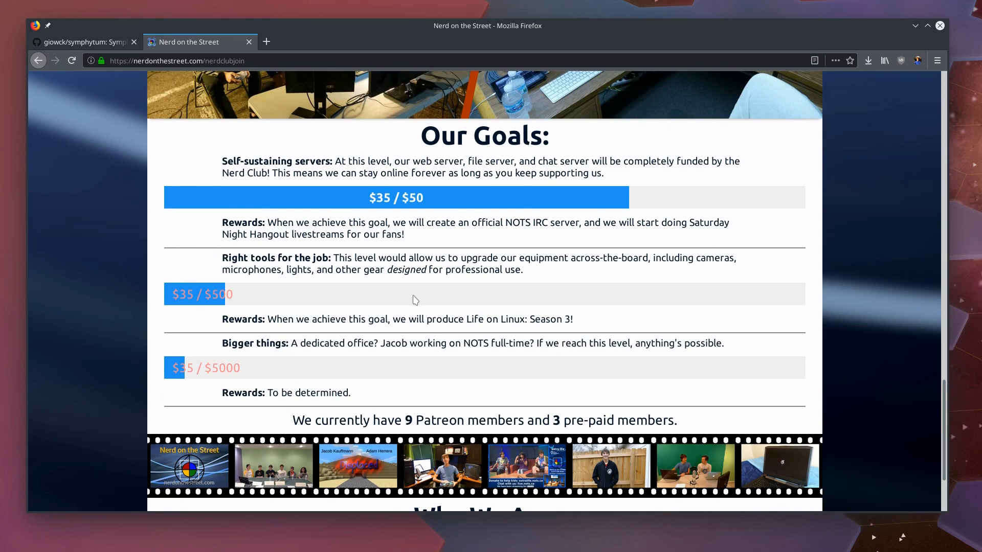